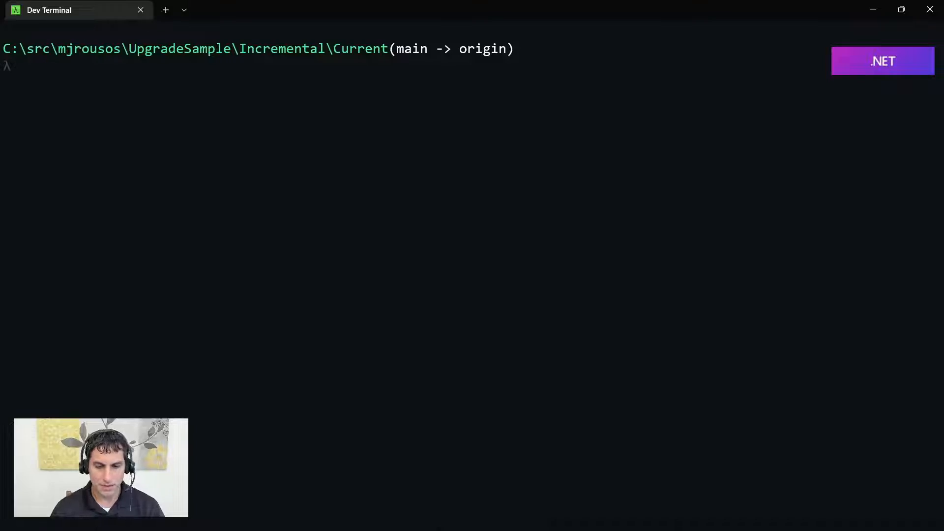
pyautogui.moveTo(589, 352)
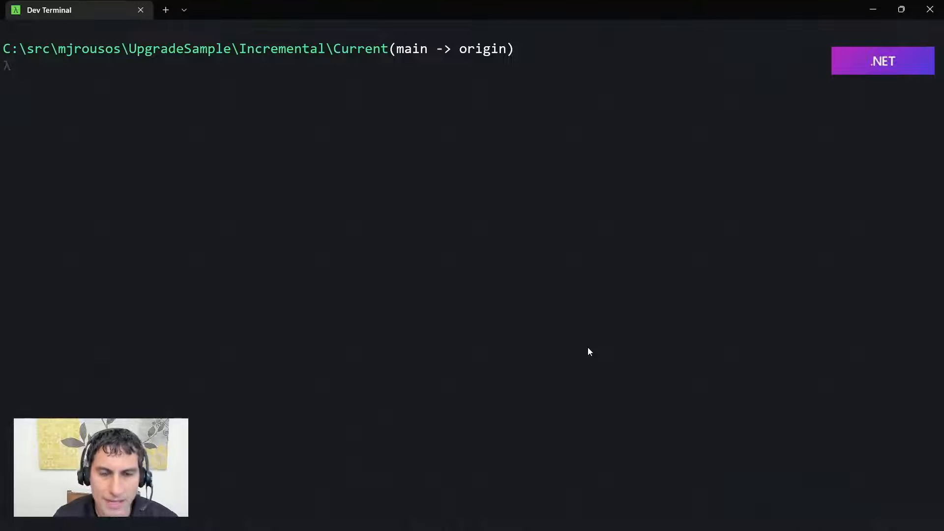
# - Run 'upgrade-assistant analyze --help' to list the command's argument and options
pyautogui.write('upgrade-ass')
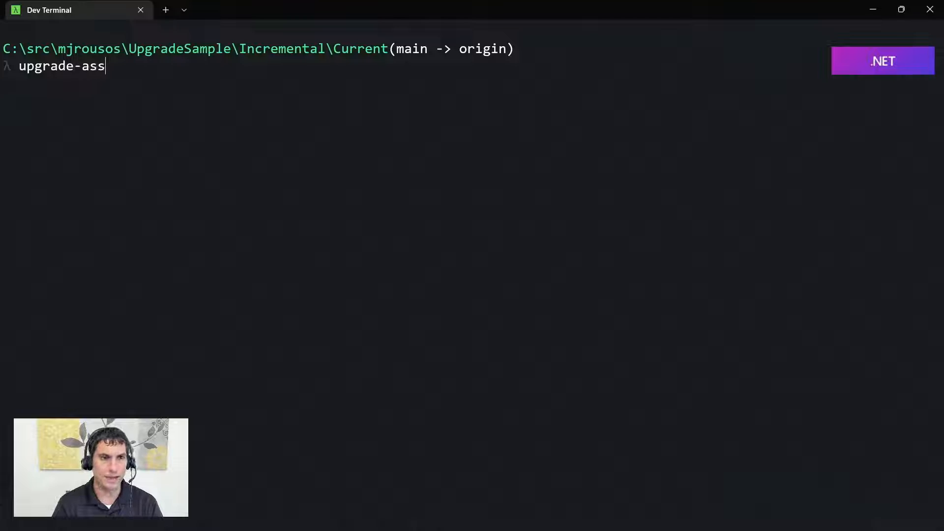
pyautogui.write('istant a')
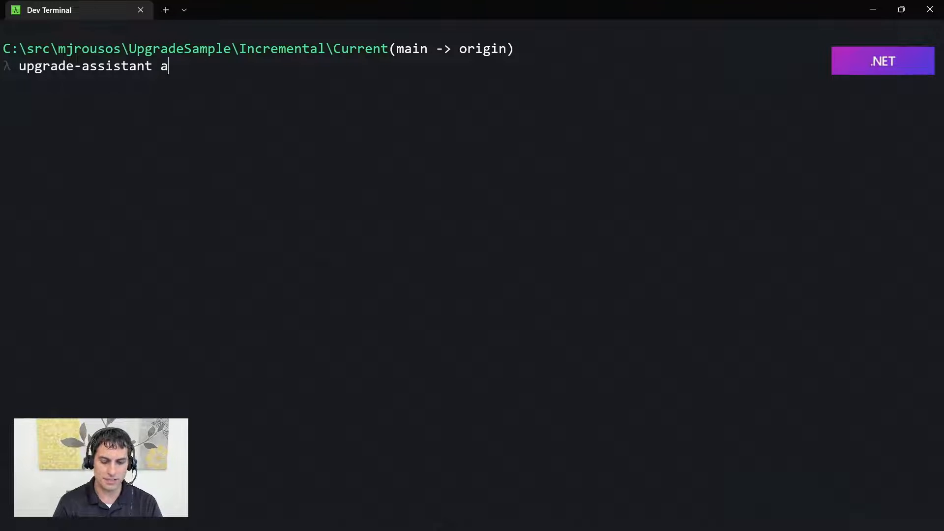
pyautogui.write('nalyze')
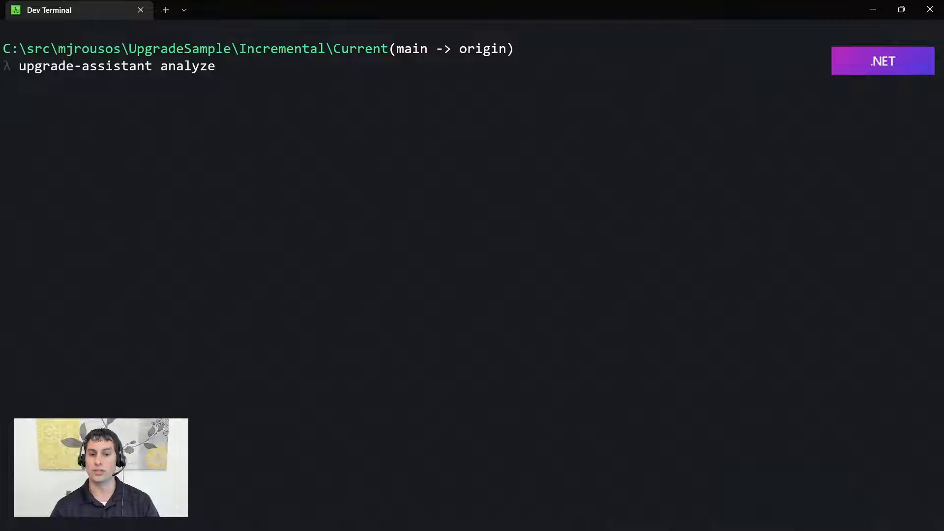
pyautogui.write('--help')
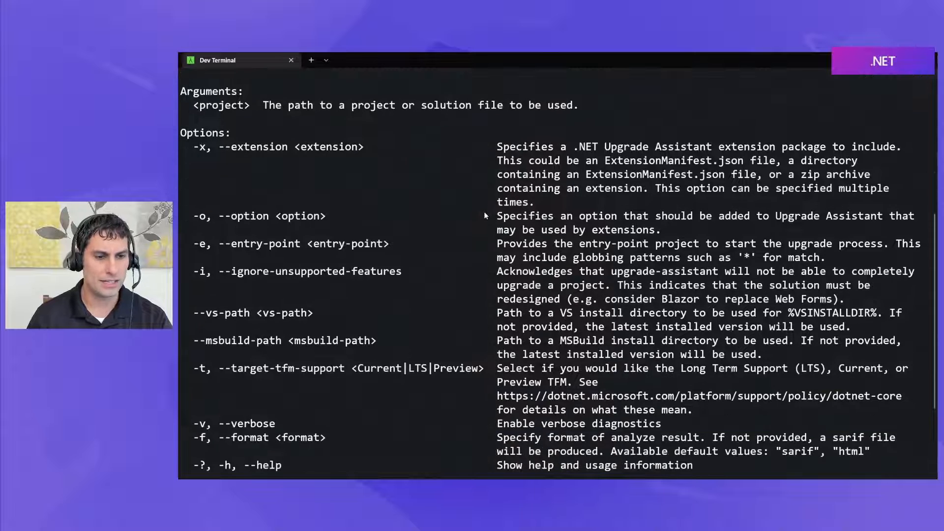
pyautogui.scroll(-3)
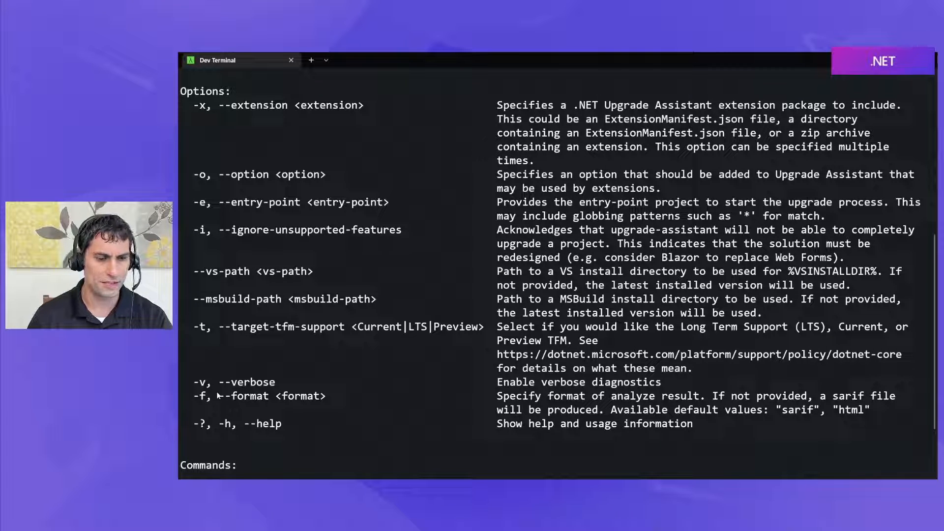
pyautogui.doubleClick(235, 395)
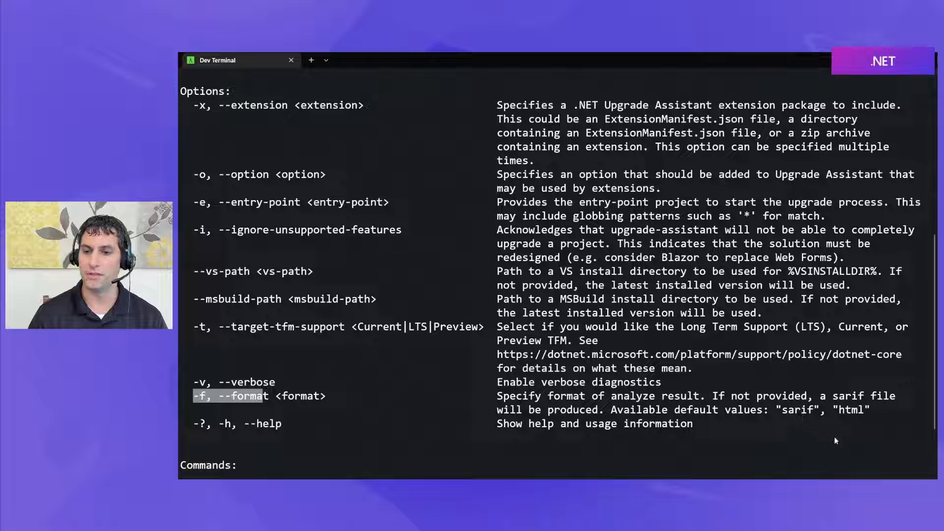
pyautogui.moveTo(859, 416)
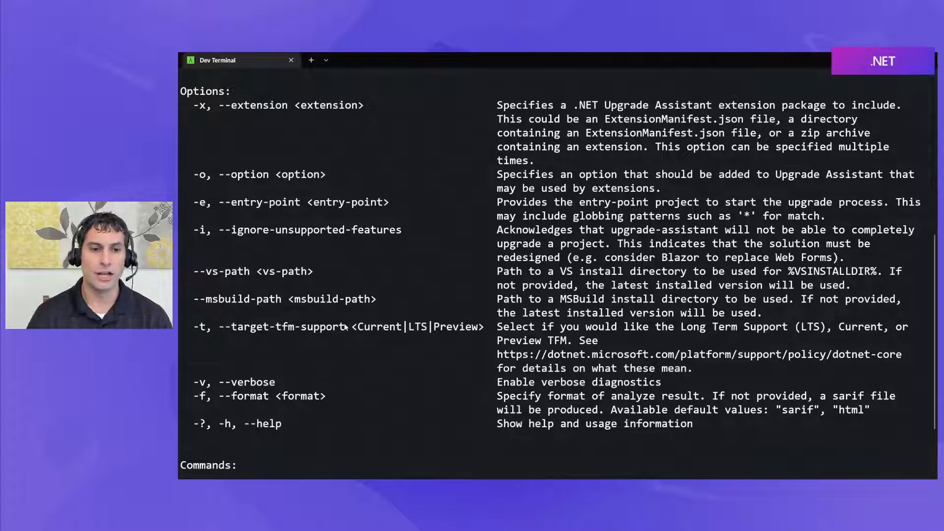
pyautogui.doubleClick(381, 326)
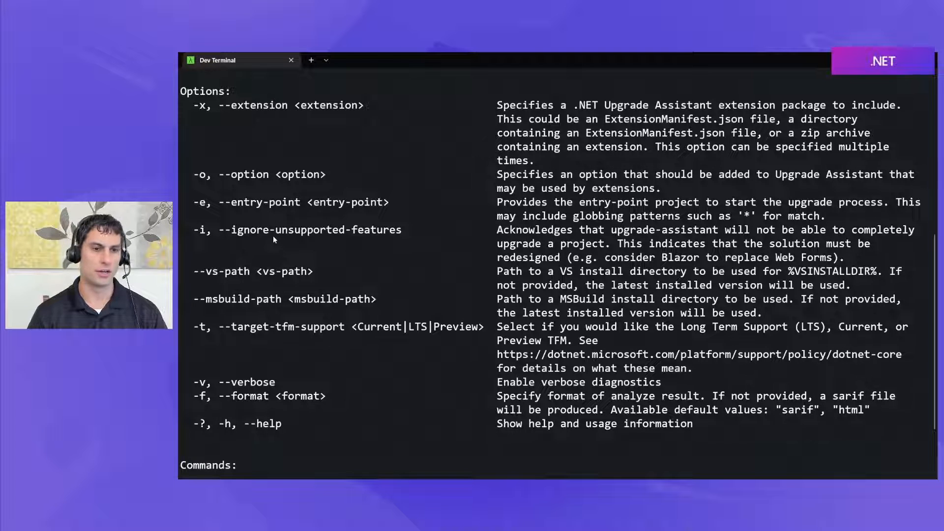
pyautogui.moveTo(227, 231)
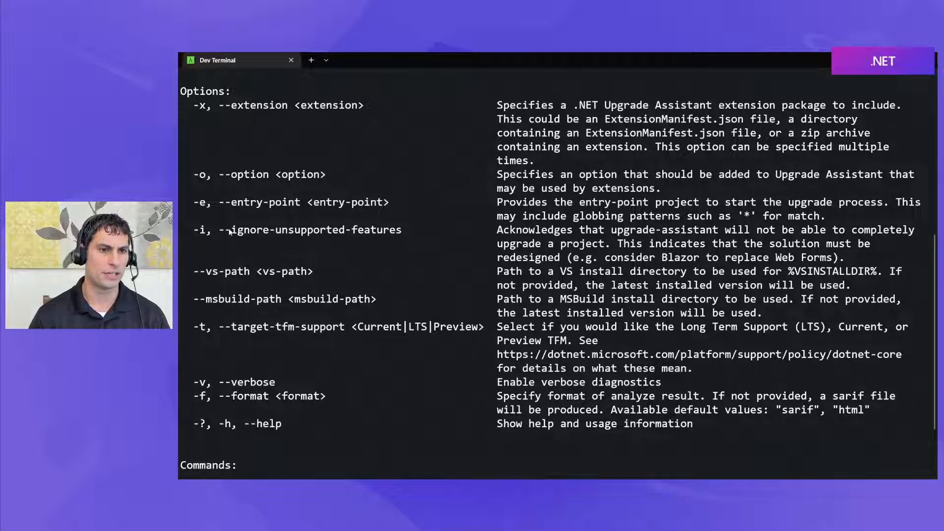
pyautogui.moveTo(221, 106)
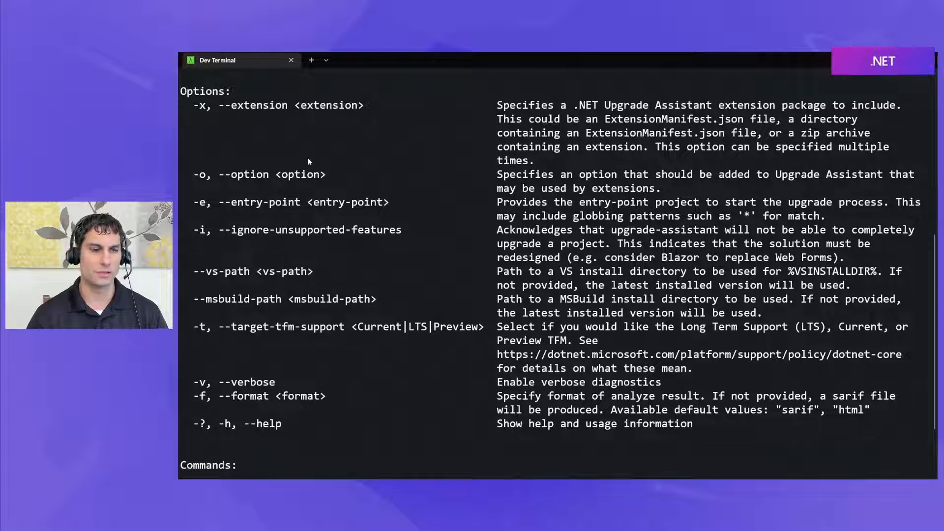
pyautogui.moveTo(204, 403)
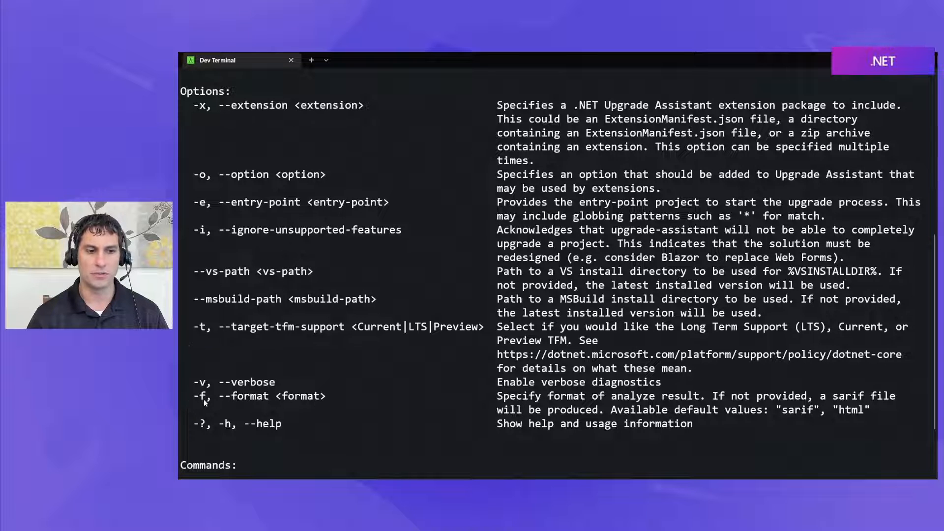
# - Compose 'upgrade-assistant -f html -t Preview eShopLegacyMVC.sln' at the prompt
pyautogui.scroll(-3)
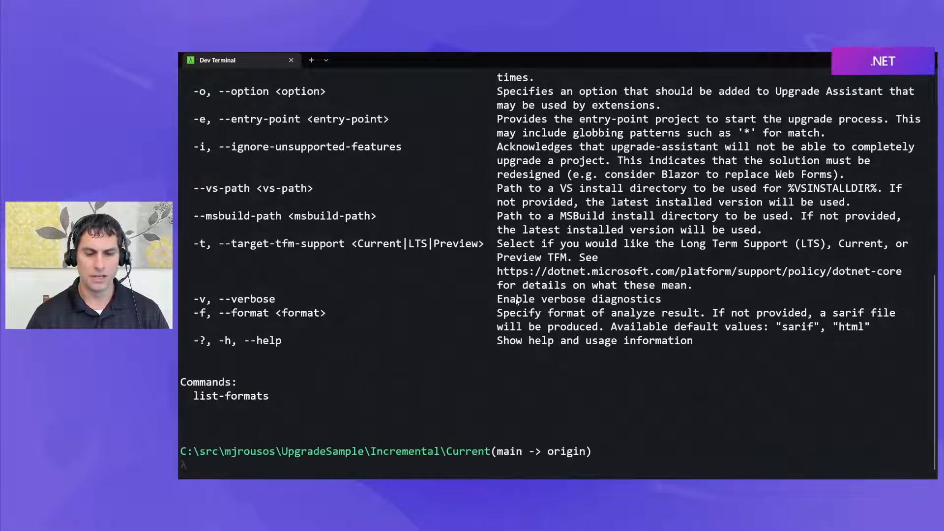
pyautogui.write('upg')
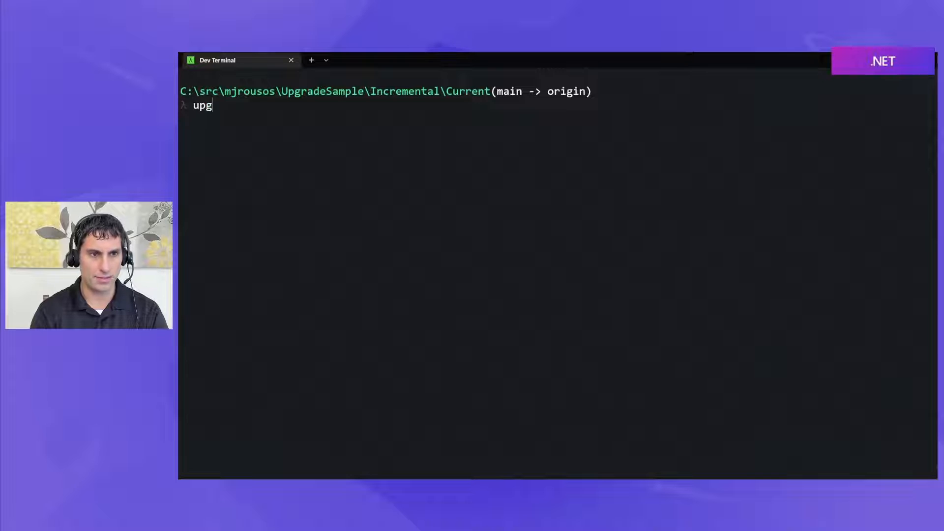
pyautogui.write('rade-assistant')
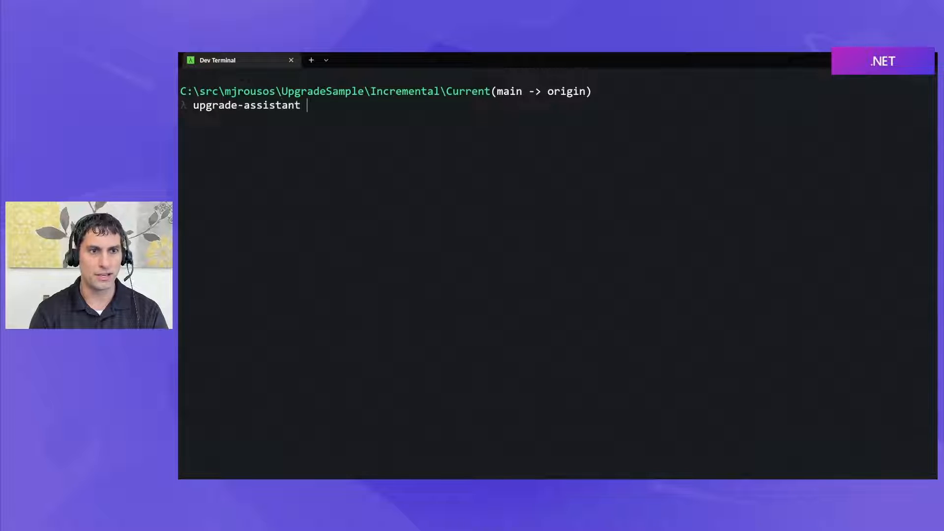
pyautogui.write('-f ht')
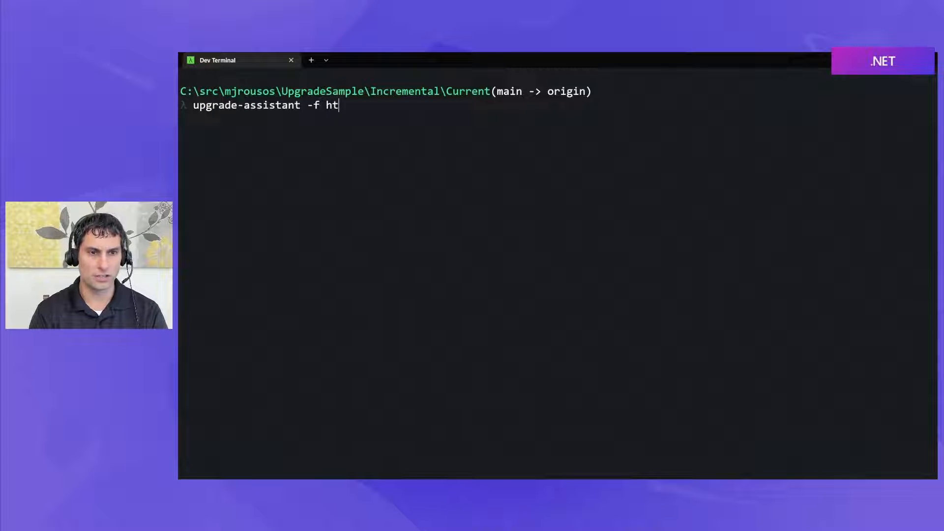
pyautogui.write('ml -')
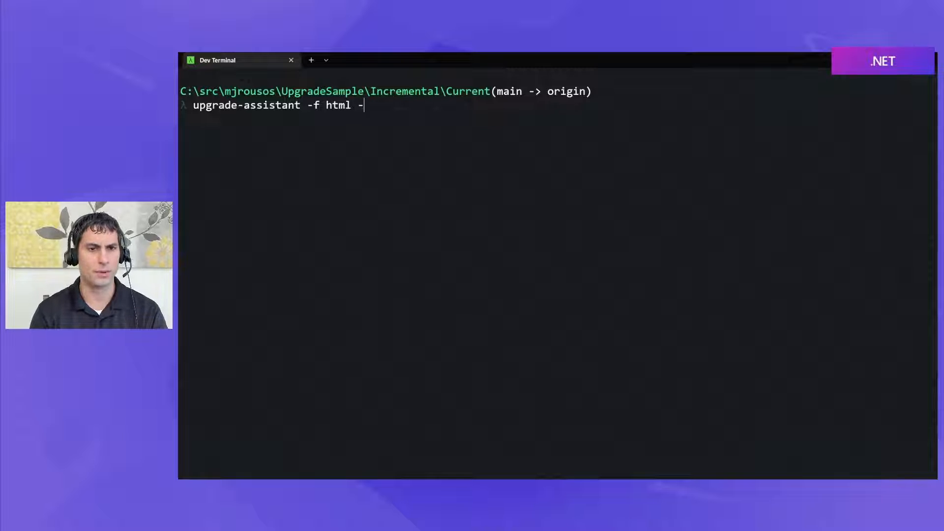
pyautogui.write('t')
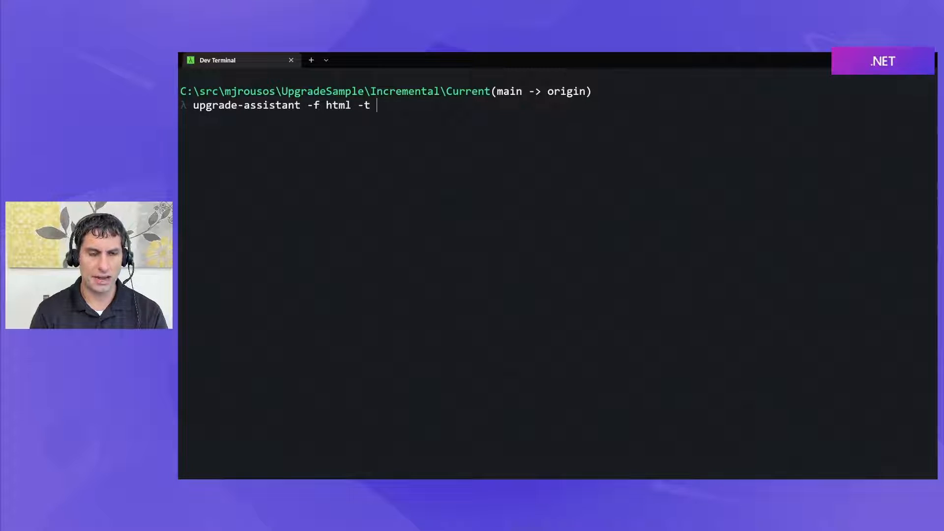
pyautogui.write('Preview')
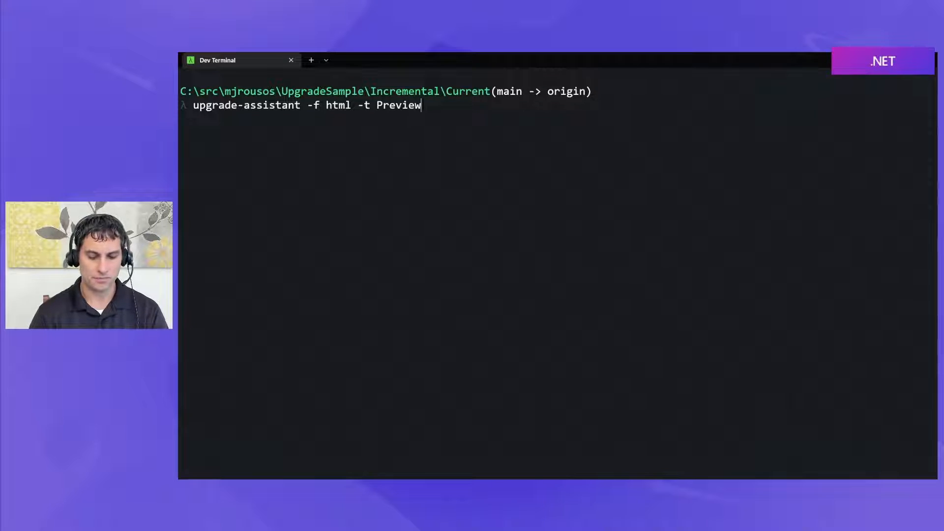
pyautogui.write('eShopLegacy')
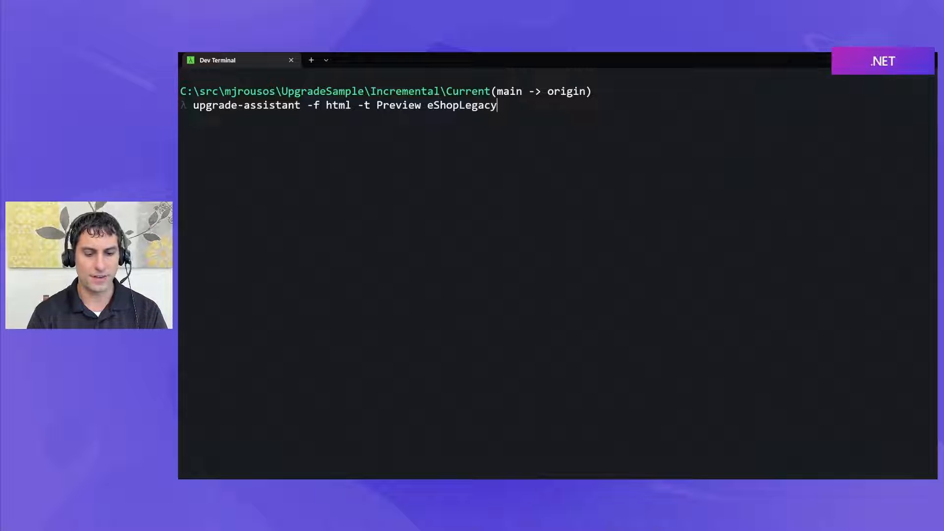
pyautogui.write('MVC')
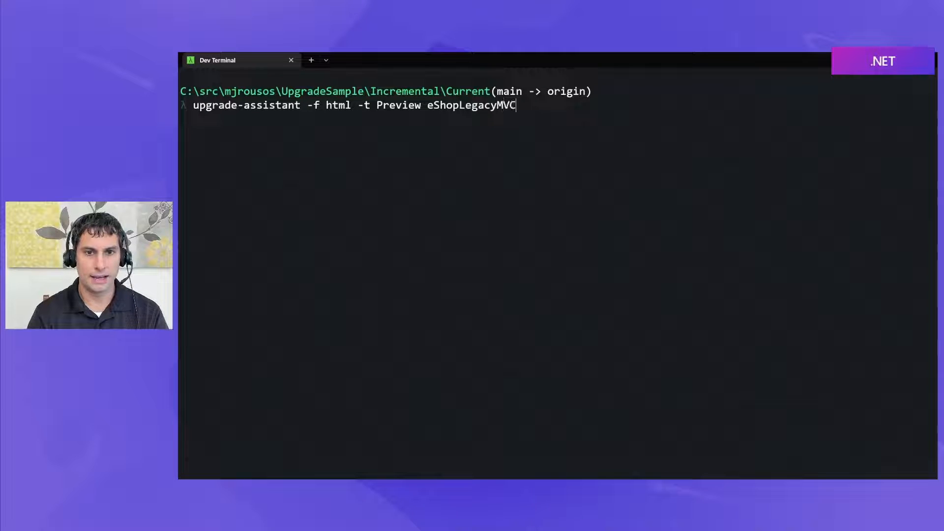
pyautogui.write('.sln')
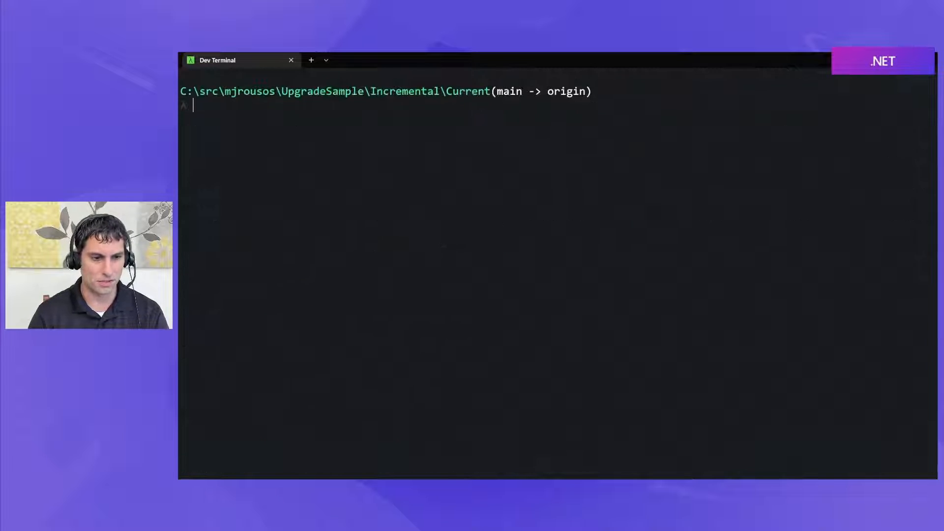
# - Insert the missing 'analyze' verb and run the HTML analysis of eShopLegacyMVC.sln
pyautogui.write('upgrade-assistant -f html -t Preview eShopLegacyMVC.sln')
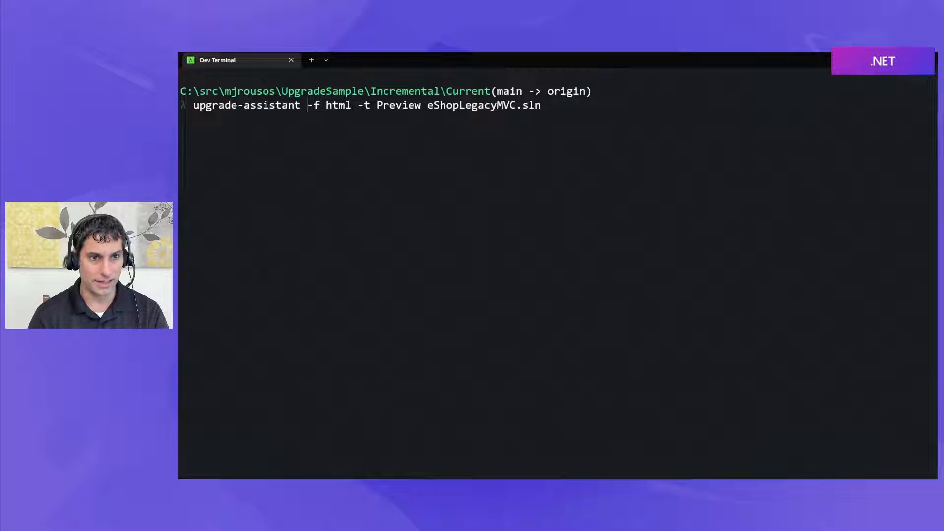
pyautogui.write('analyze')
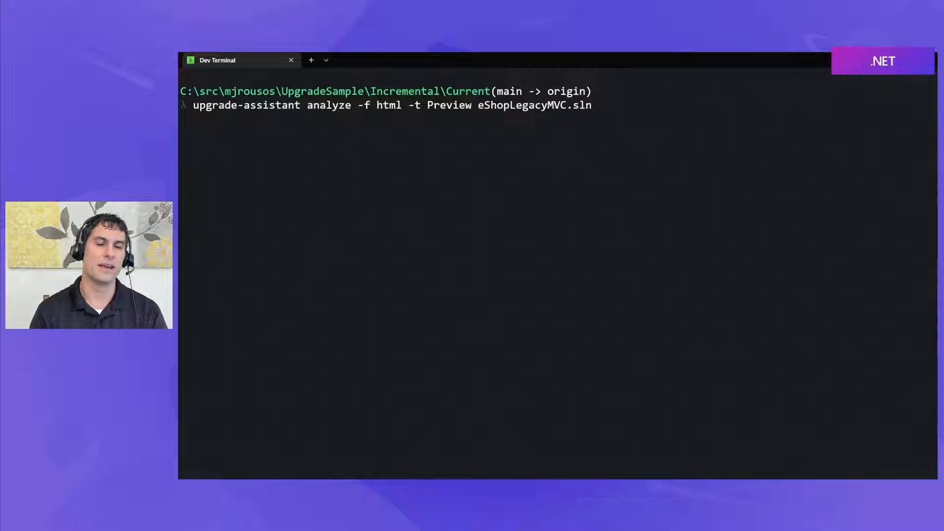
pyautogui.press('enter')
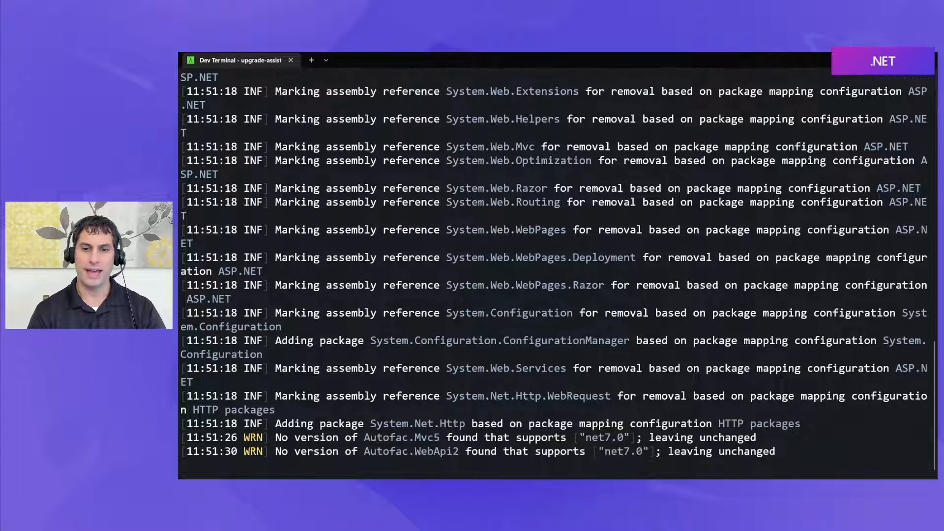
# - Follow the analysis log as it checks packages for net7.0 support and flags analyzer packages
pyautogui.scroll(-3)
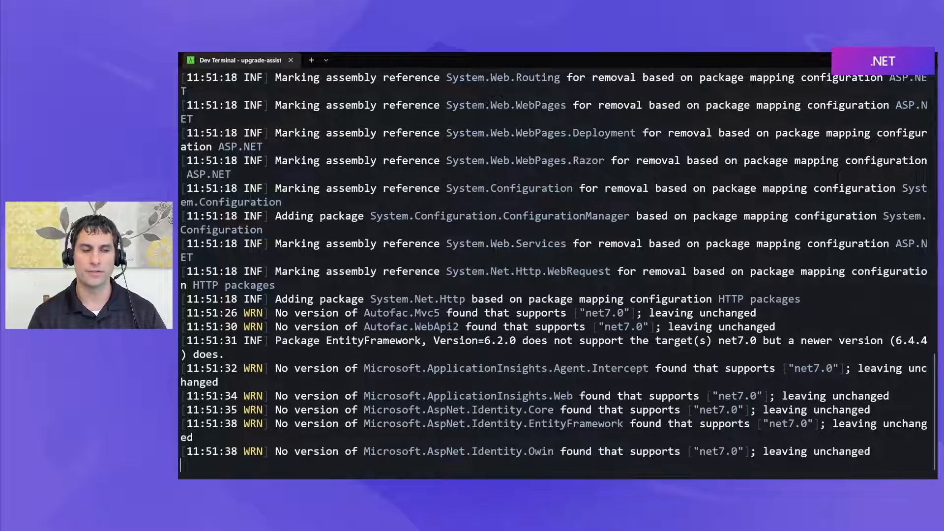
pyautogui.scroll(-3)
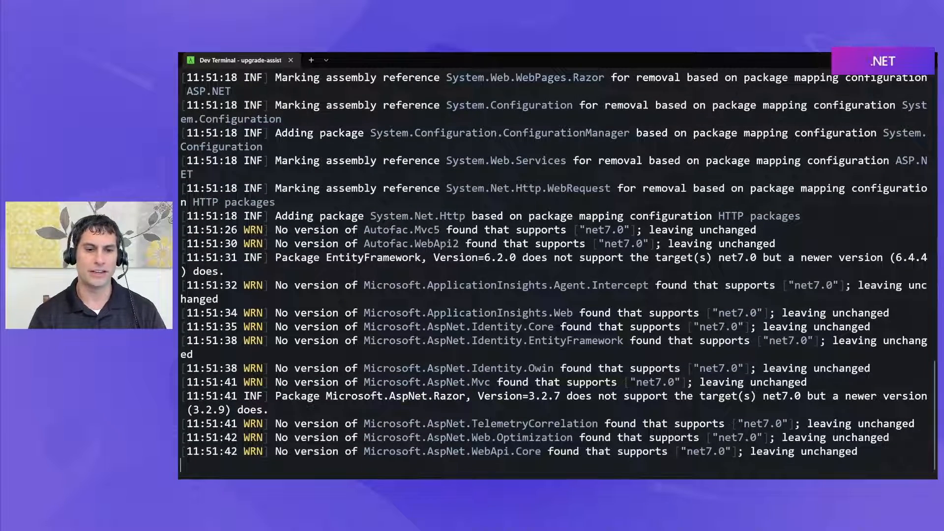
pyautogui.scroll(-3)
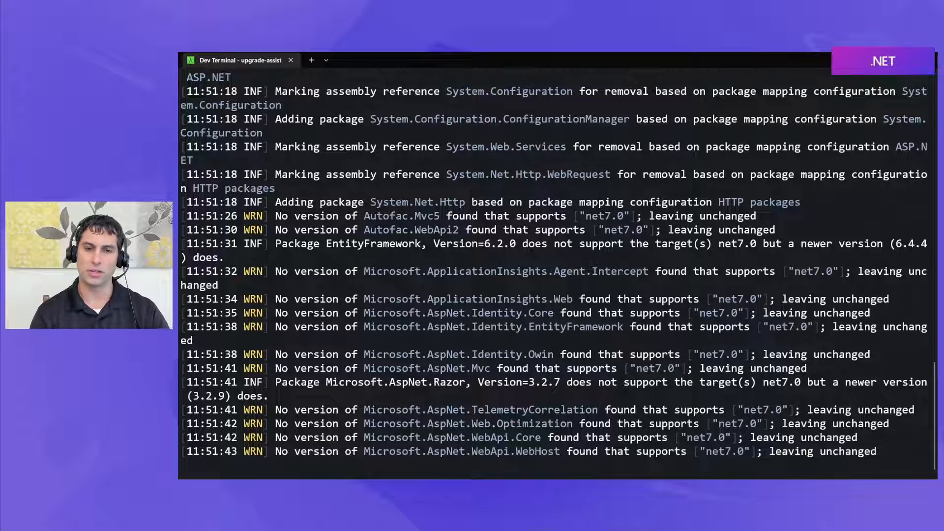
pyautogui.scroll(-3)
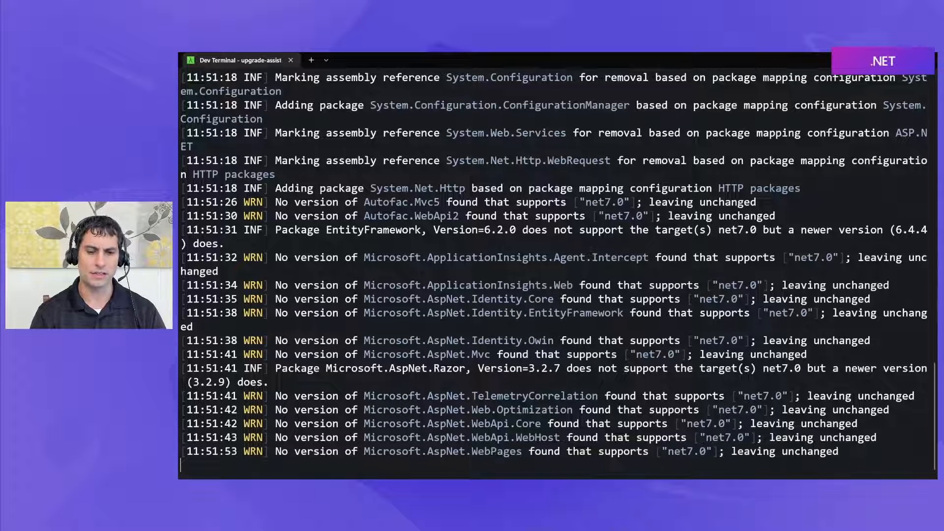
pyautogui.scroll(-3)
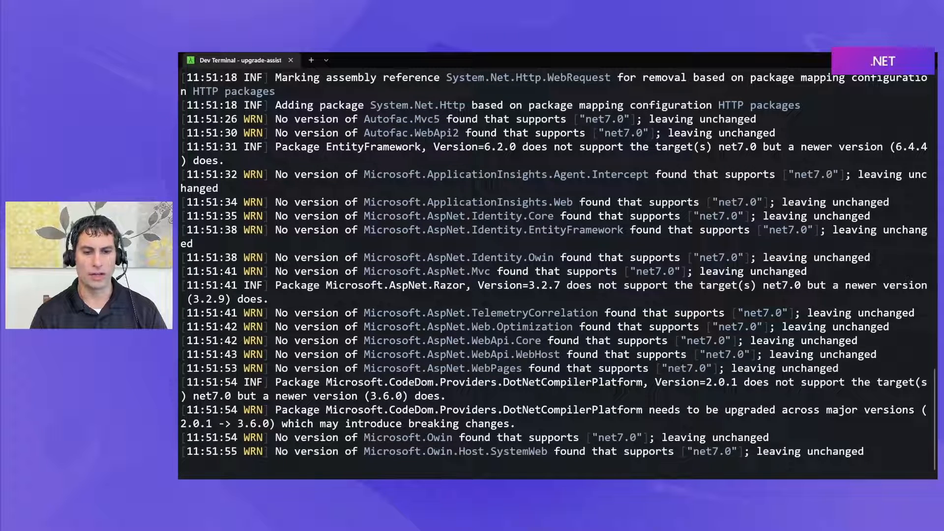
pyautogui.scroll(-3)
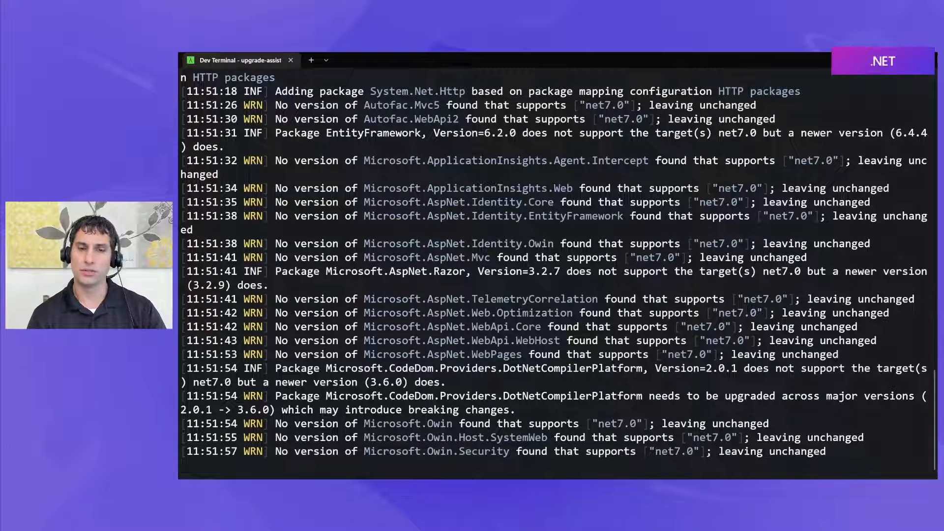
pyautogui.scroll(-3)
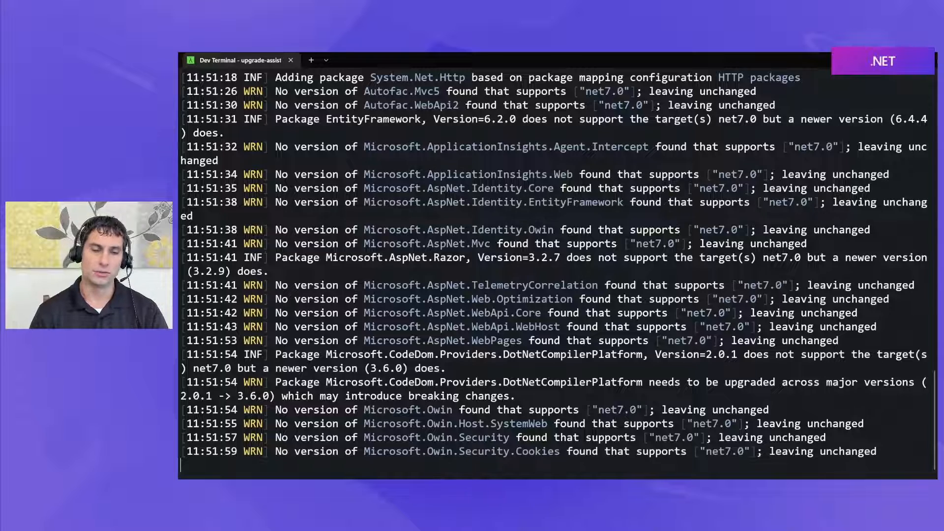
pyautogui.scroll(-3)
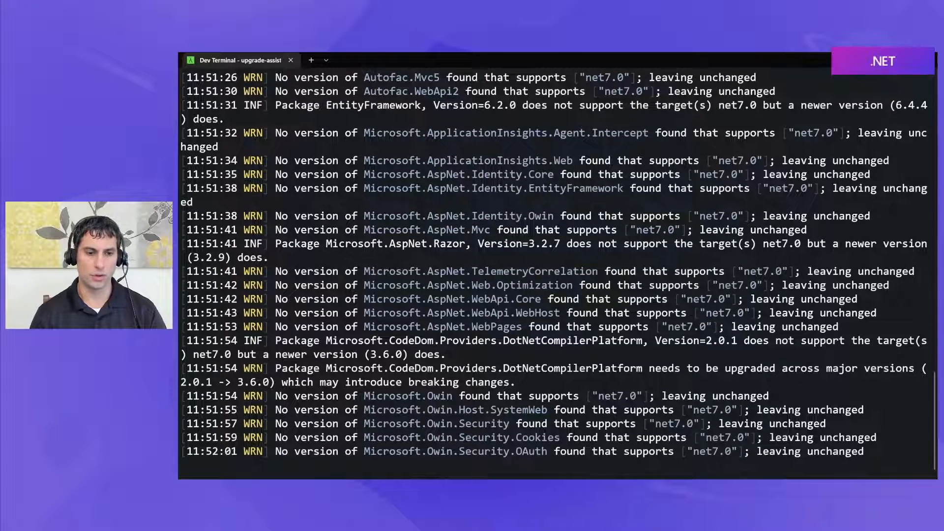
pyautogui.scroll(-3)
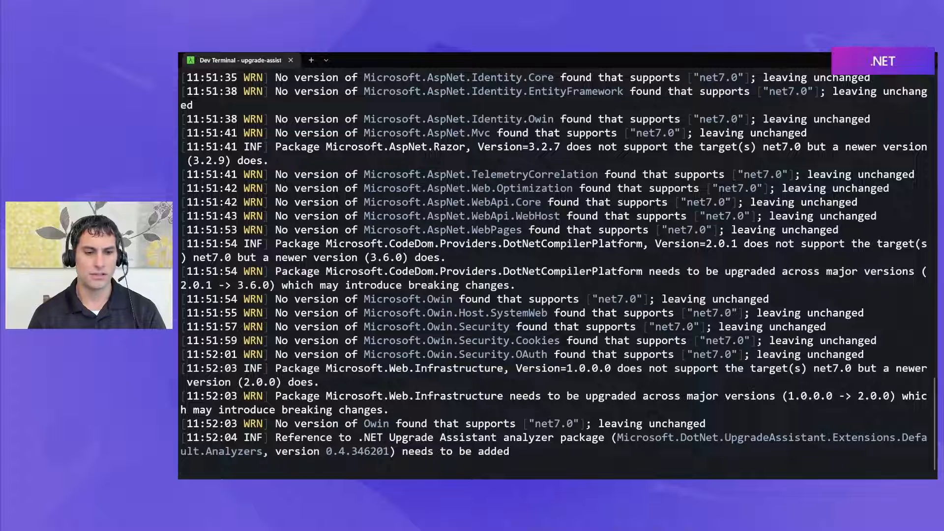
pyautogui.scroll(-3)
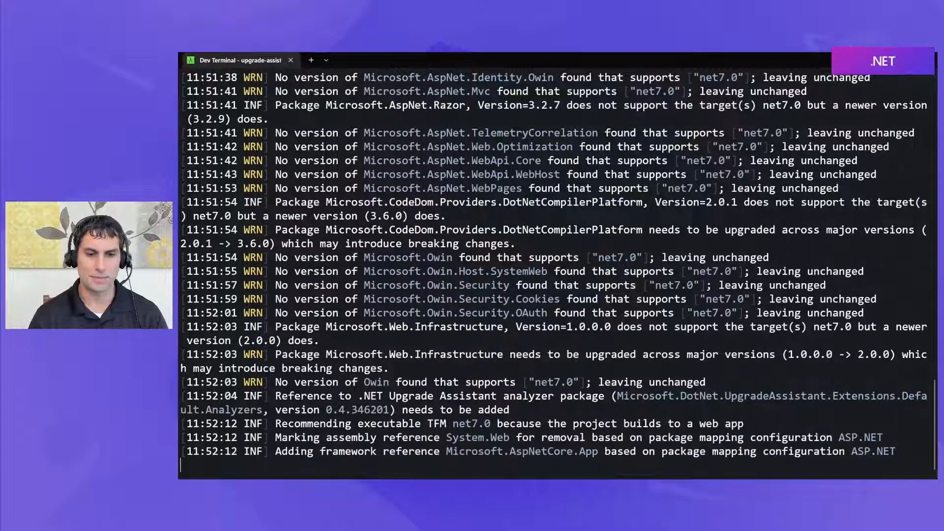
pyautogui.scroll(-3)
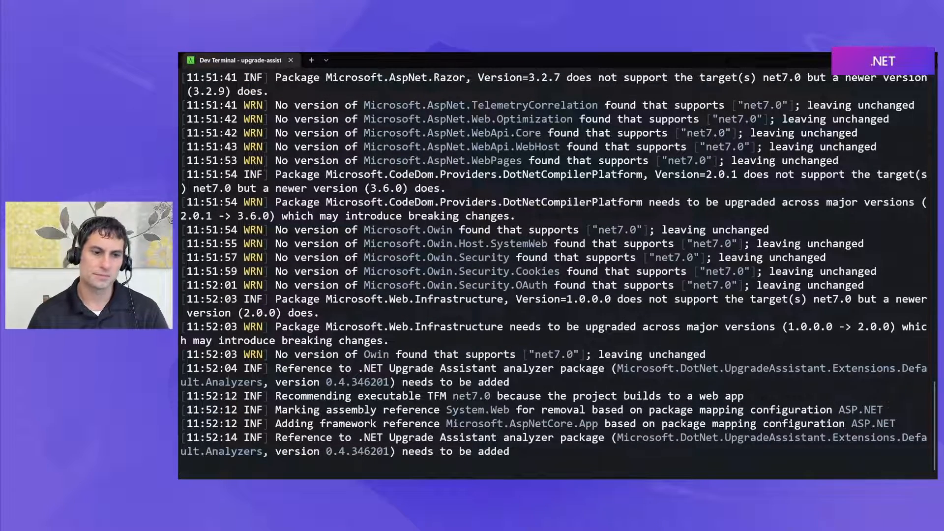
pyautogui.scroll(-3)
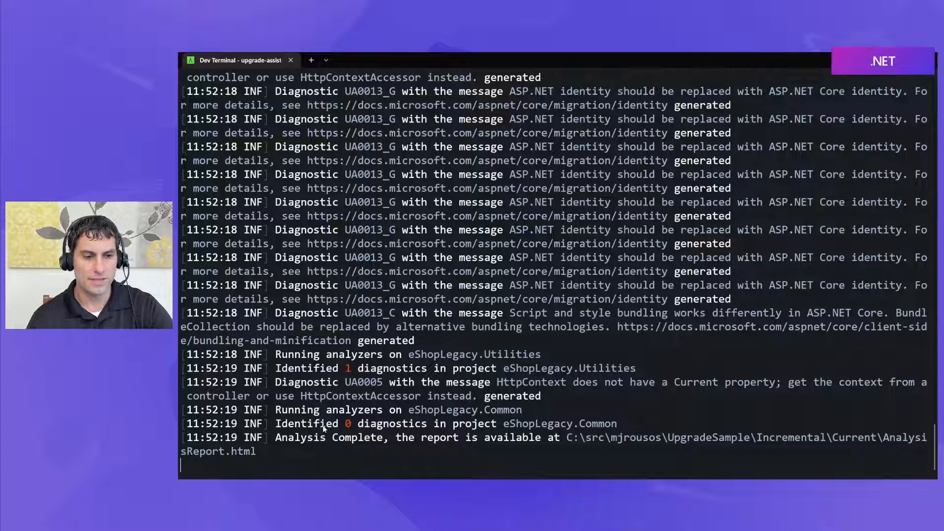
pyautogui.moveTo(779, 389)
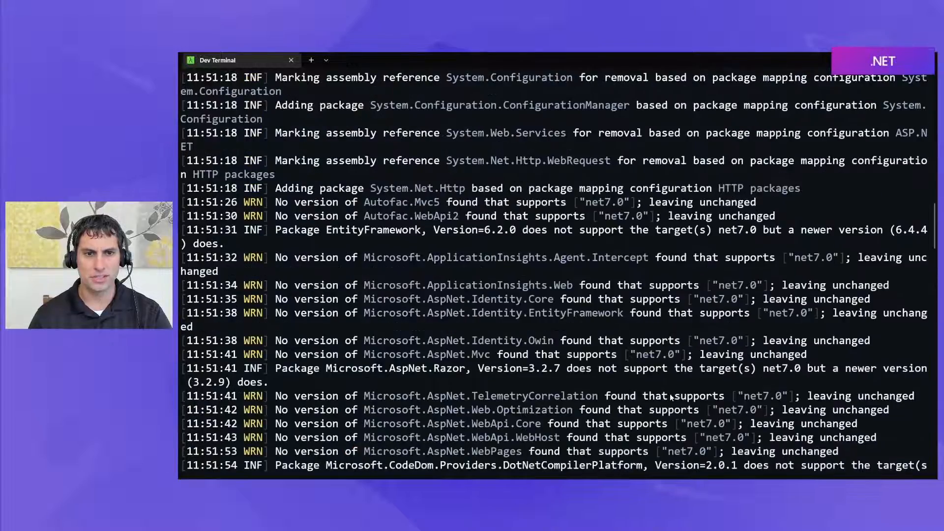
# - Review the finished log's package warnings, highlighting Newtonsoft.Json version 6.0.4
pyautogui.scroll(-3)
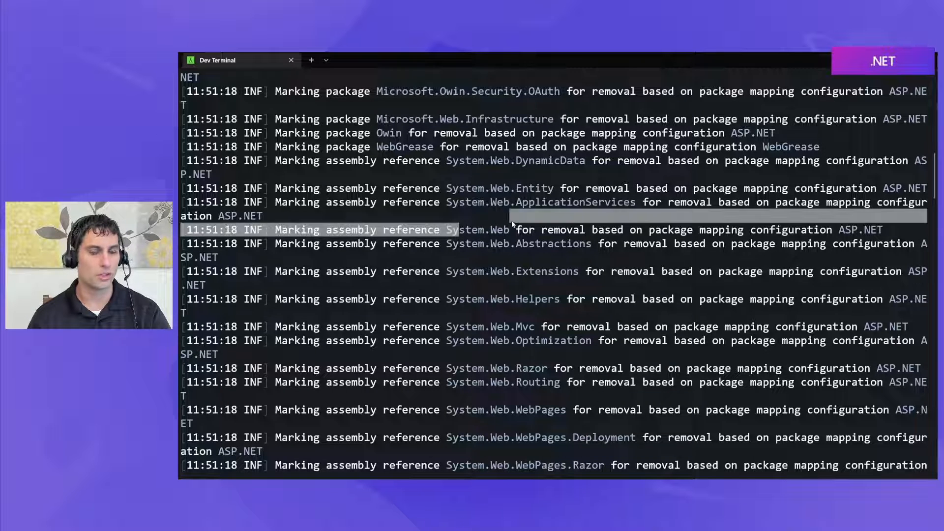
pyautogui.scroll(-3)
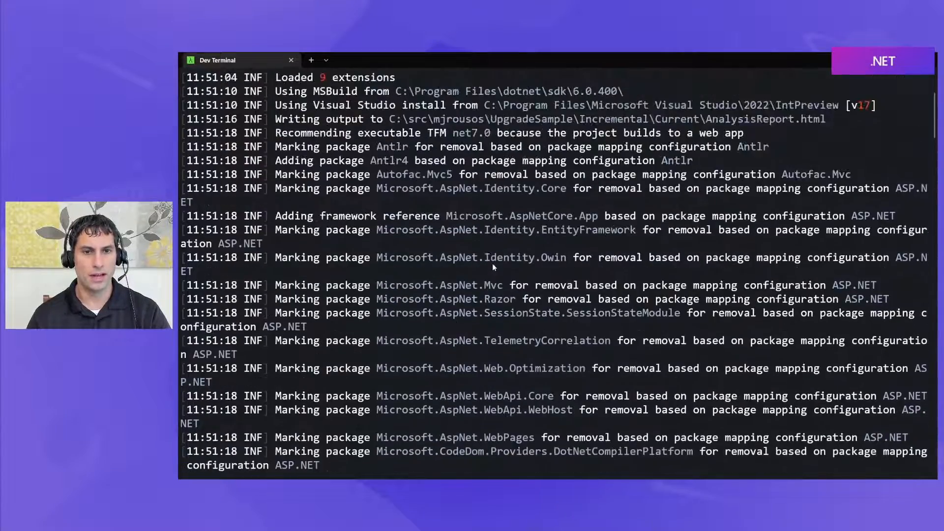
pyautogui.scroll(-3)
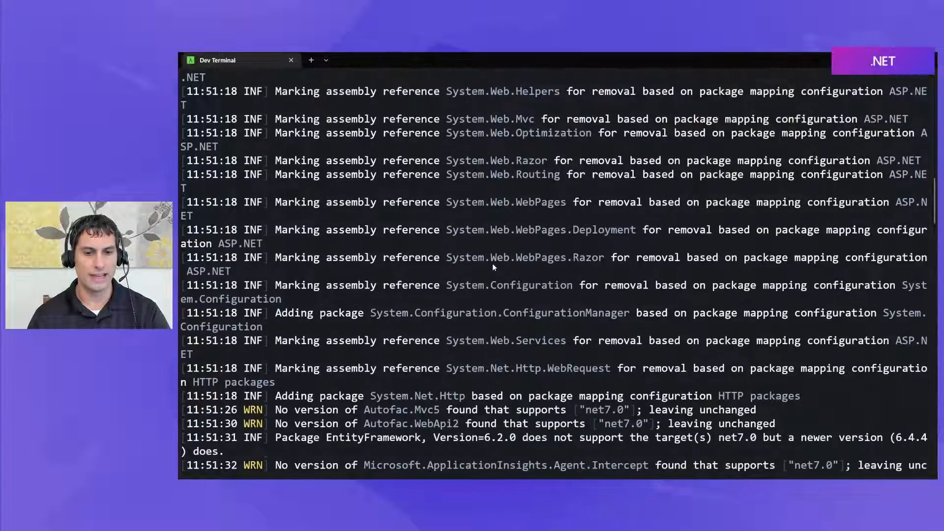
pyautogui.scroll(-3)
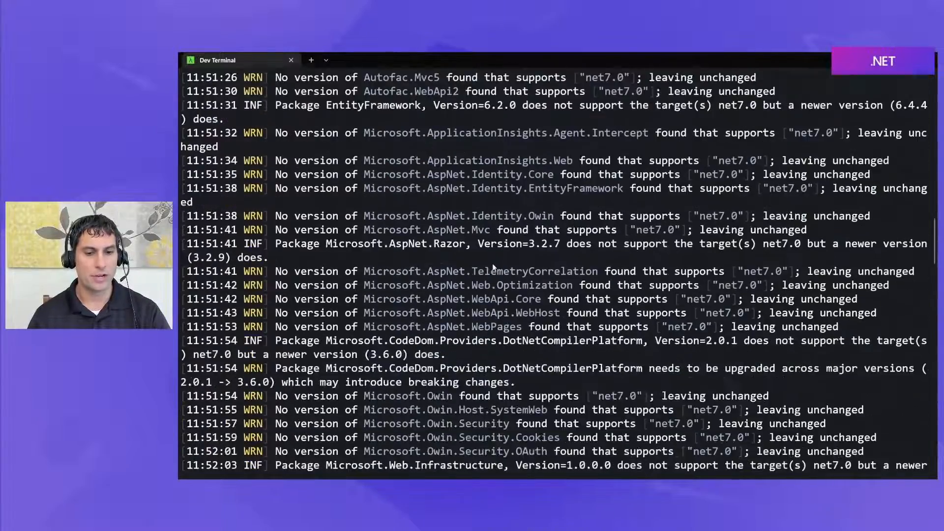
pyautogui.scroll(-3)
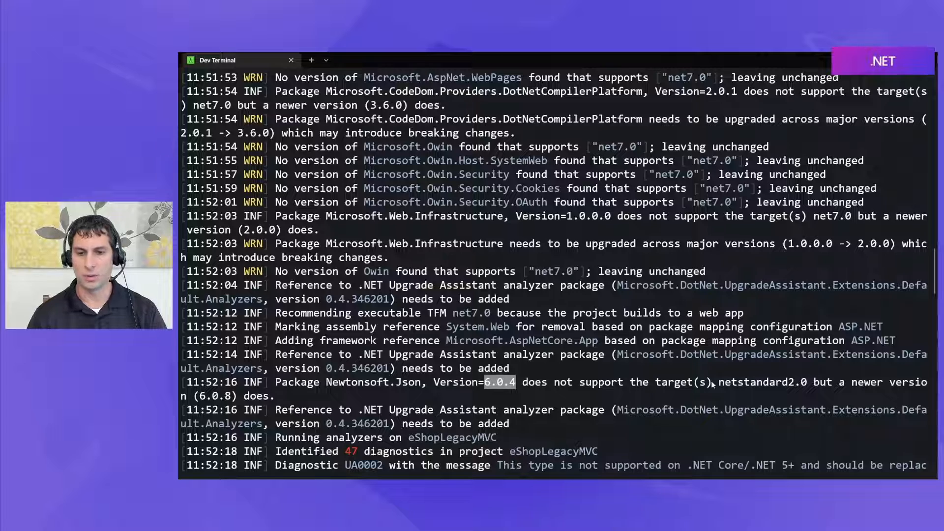
pyautogui.doubleClick(765, 382)
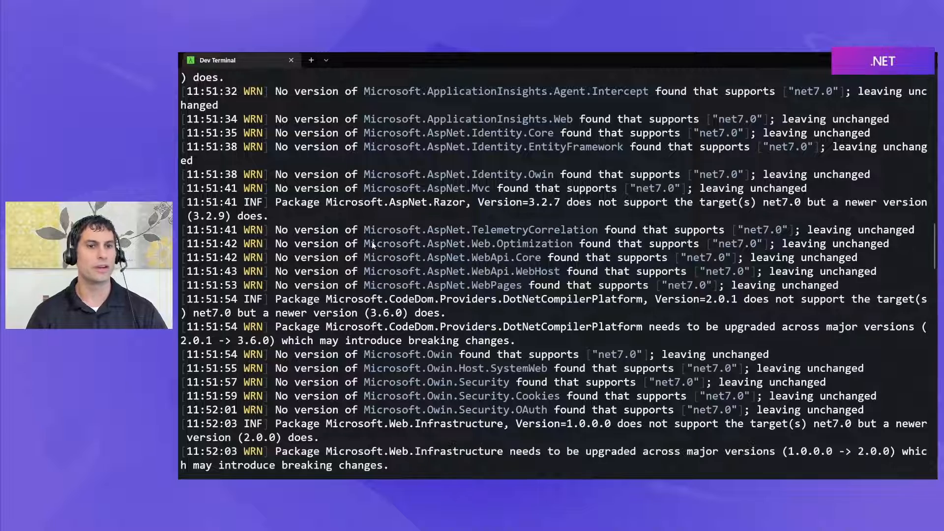
pyautogui.scroll(-3)
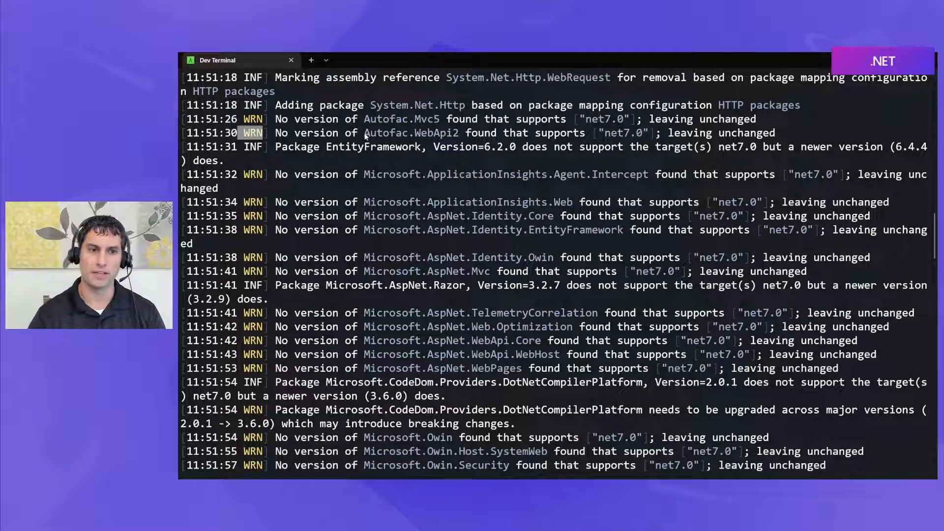
pyautogui.moveTo(500, 178)
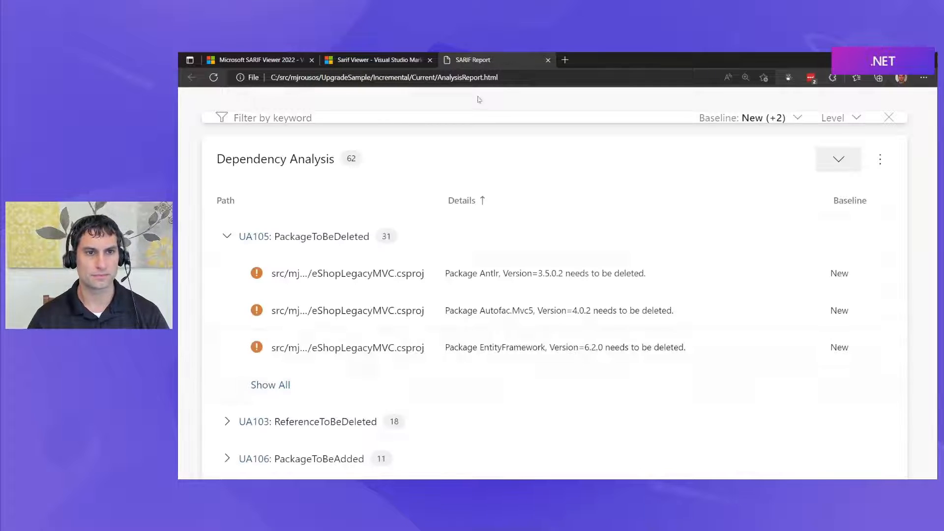
# - Collapse Dependency Analysis so all three result groups show with their counts
pyautogui.click(746, 77)
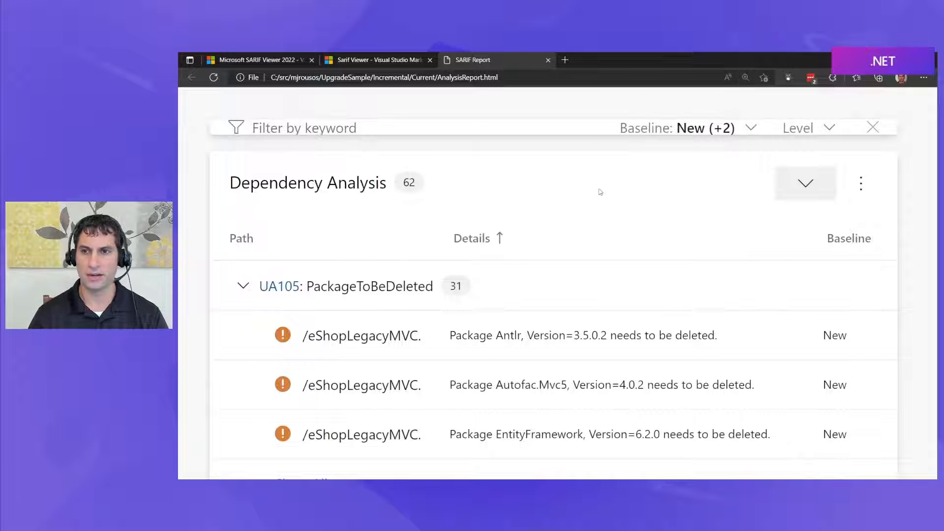
pyautogui.click(805, 183)
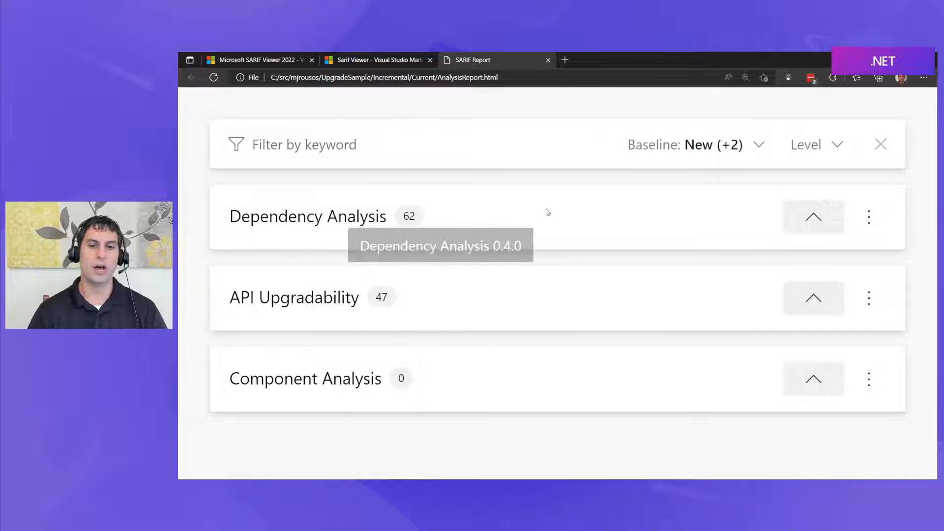
pyautogui.moveTo(568, 216)
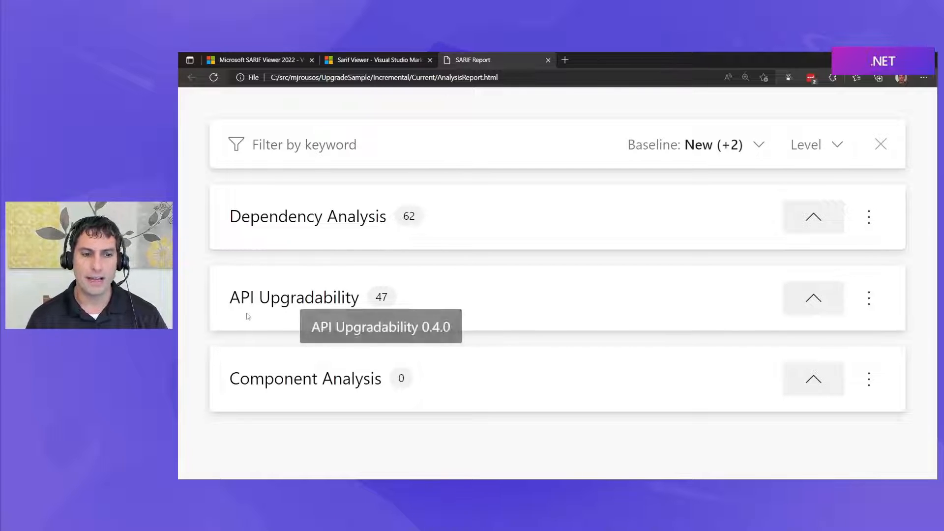
pyautogui.moveTo(484, 294)
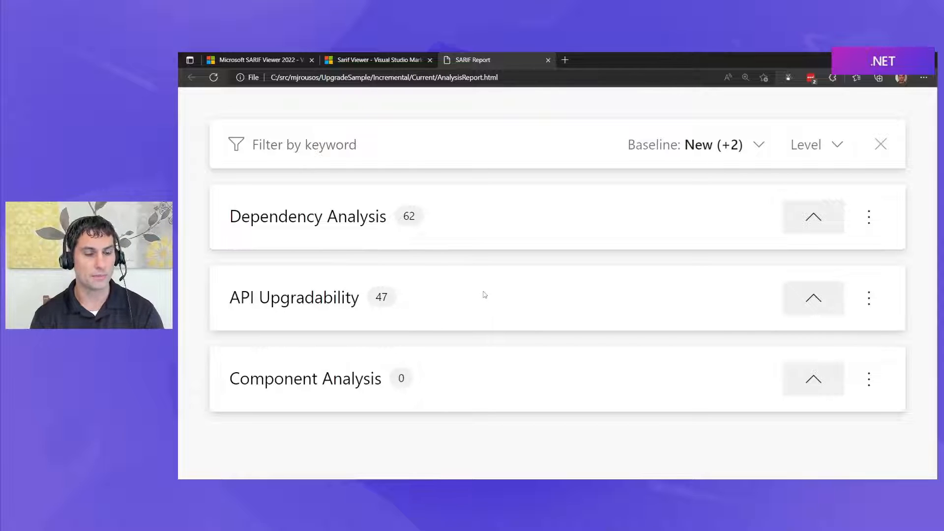
pyautogui.moveTo(442, 402)
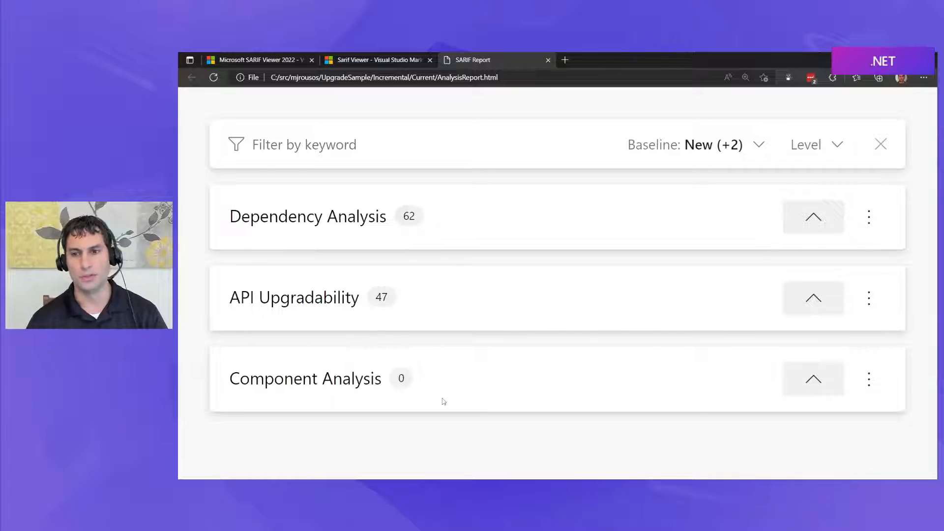
pyautogui.moveTo(637, 397)
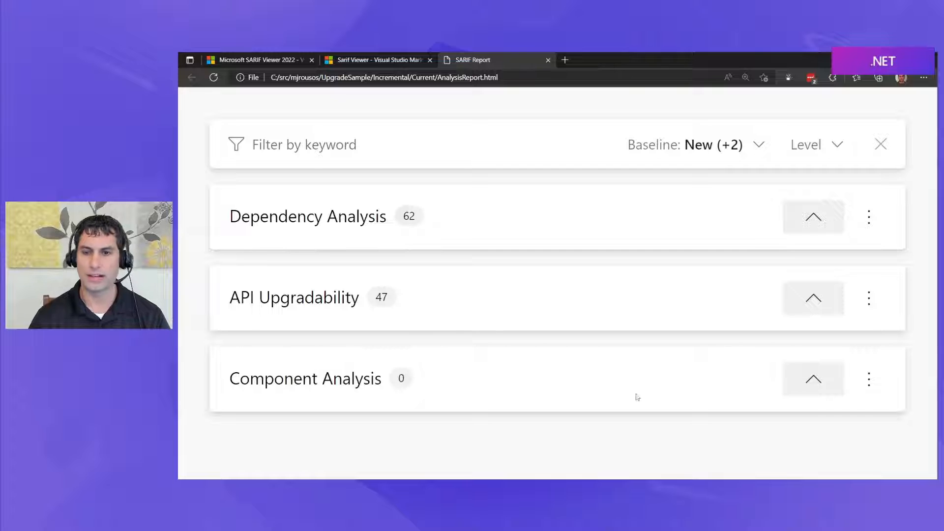
# - Expand Dependency Analysis and show every package to delete, highlighting EntityFramework 6.4.4 to add
pyautogui.click(813, 217)
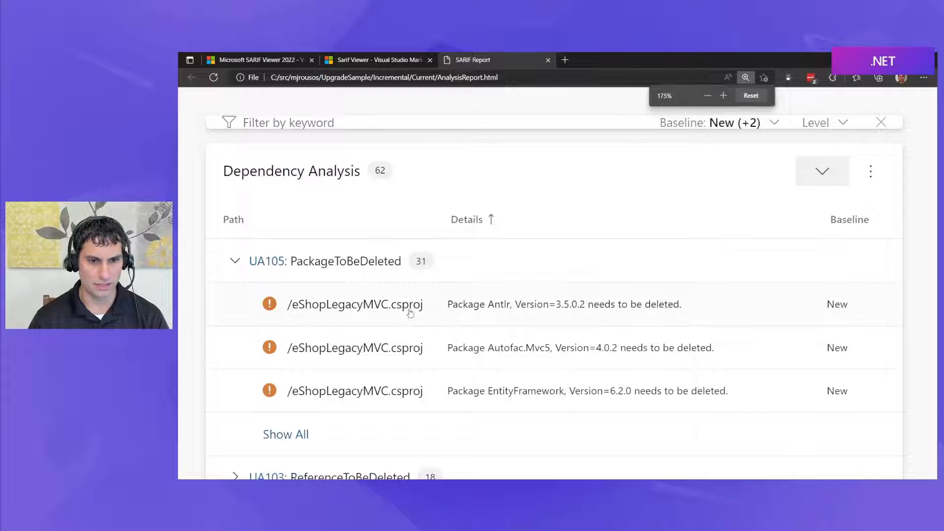
pyautogui.scroll(-3)
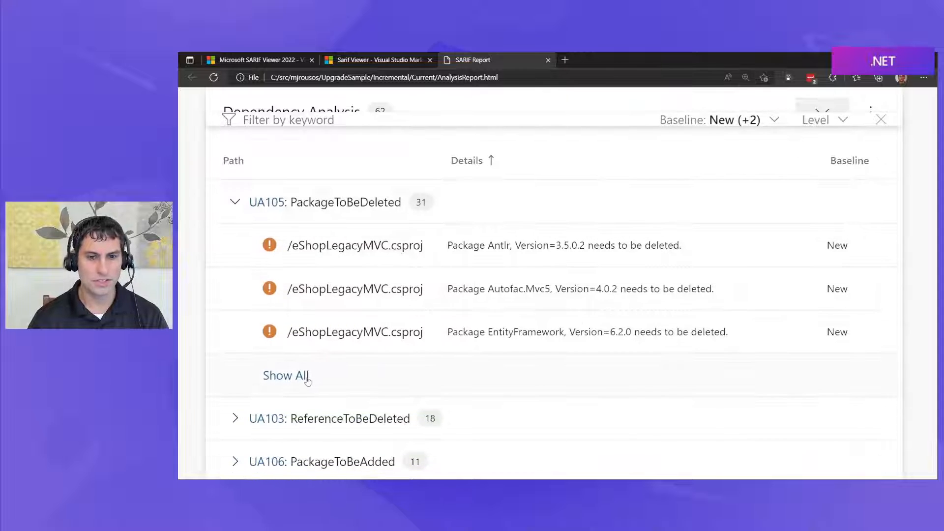
pyautogui.click(286, 375)
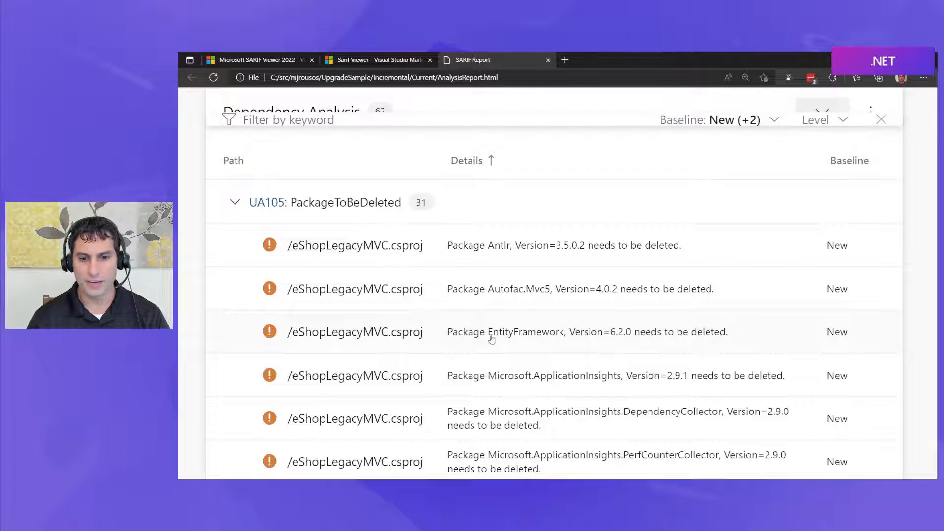
pyautogui.doubleClick(522, 332)
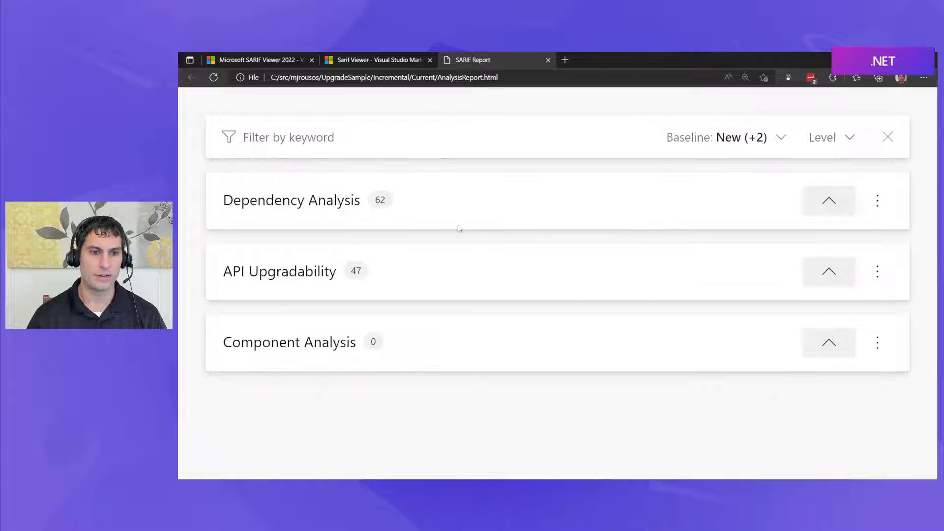
pyautogui.scroll(-3)
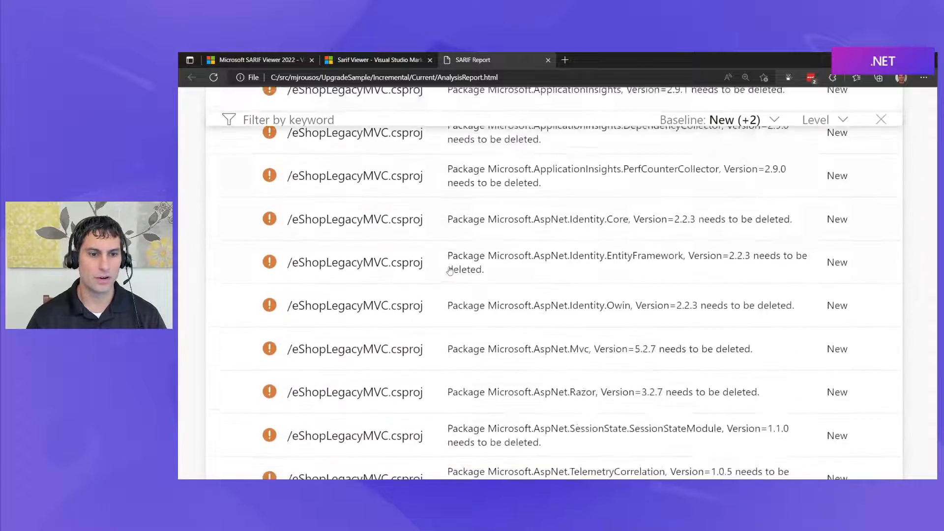
pyautogui.scroll(-3)
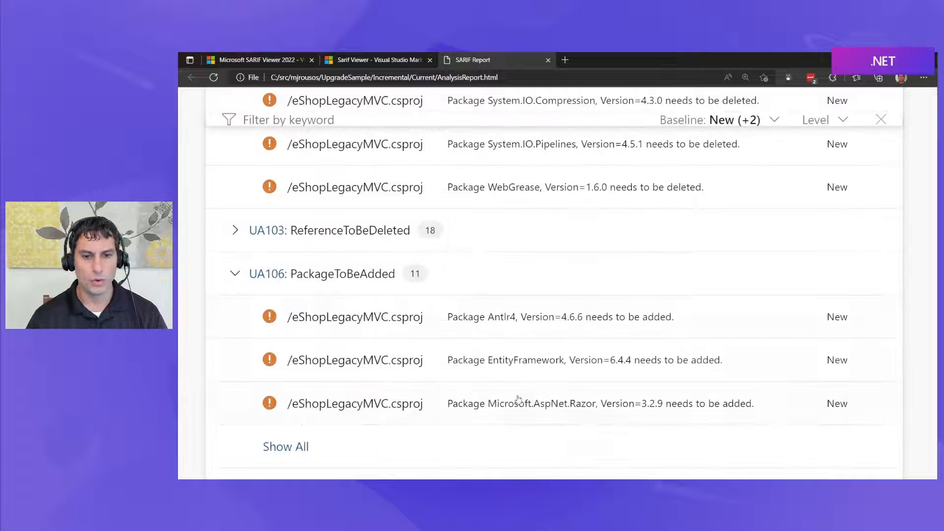
pyautogui.moveTo(492, 360); pyautogui.dragTo(632, 360)
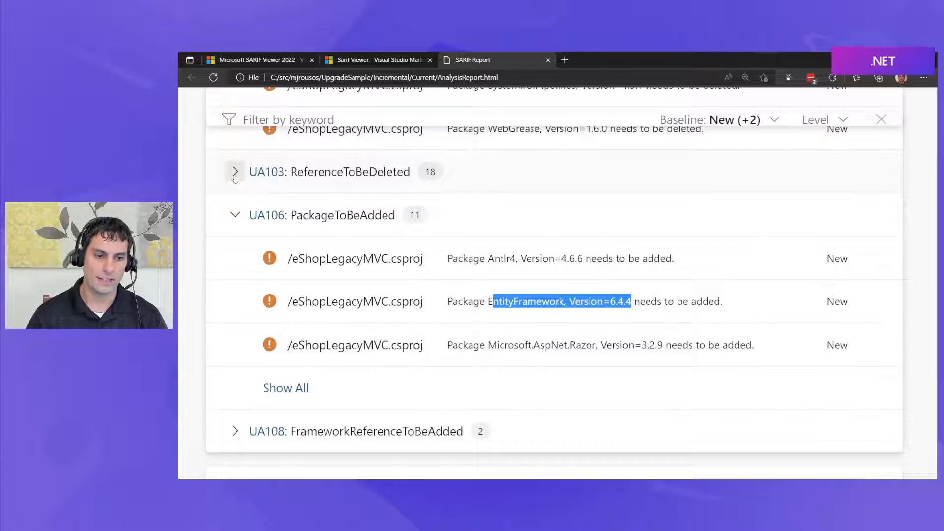
# - Expand ReferenceToBeDeleted and UA108 FrameworkReferenceToBeAdded, then list every UA106 package to add
pyautogui.click(235, 171)
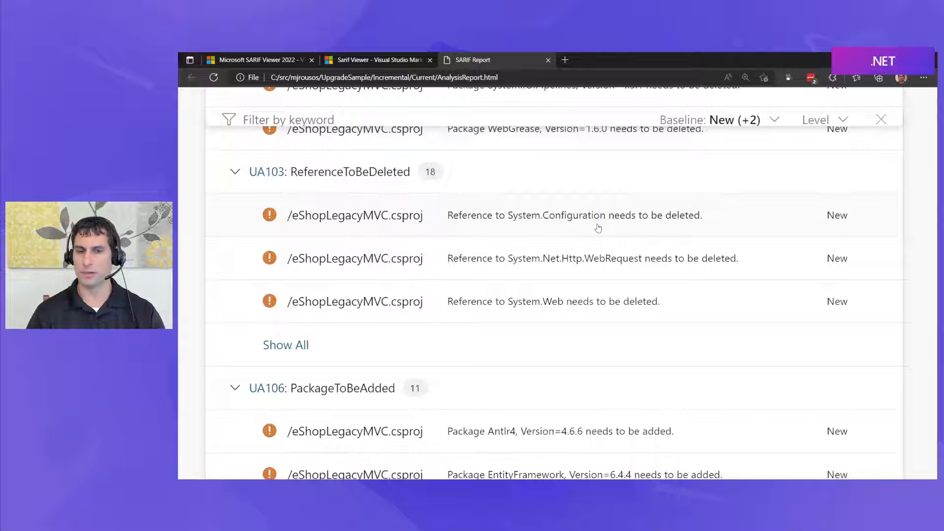
pyautogui.scroll(-3)
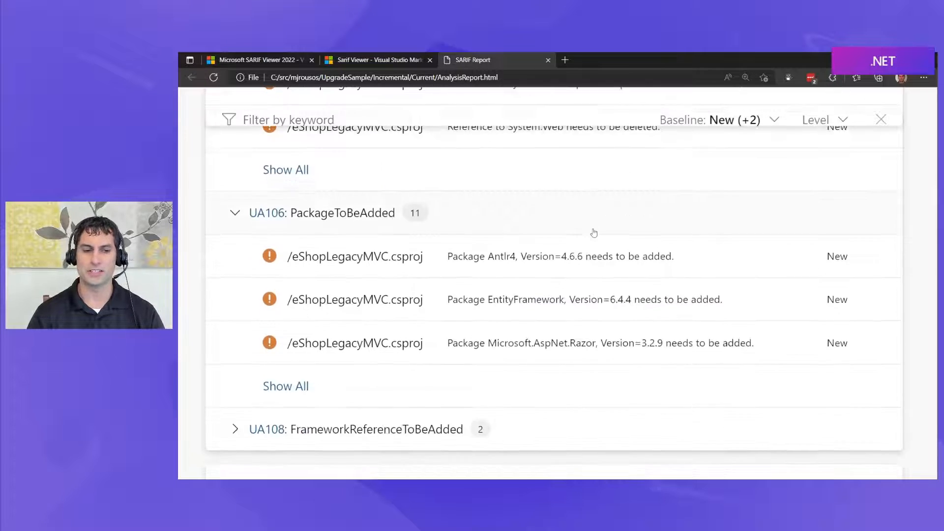
pyautogui.scroll(-3)
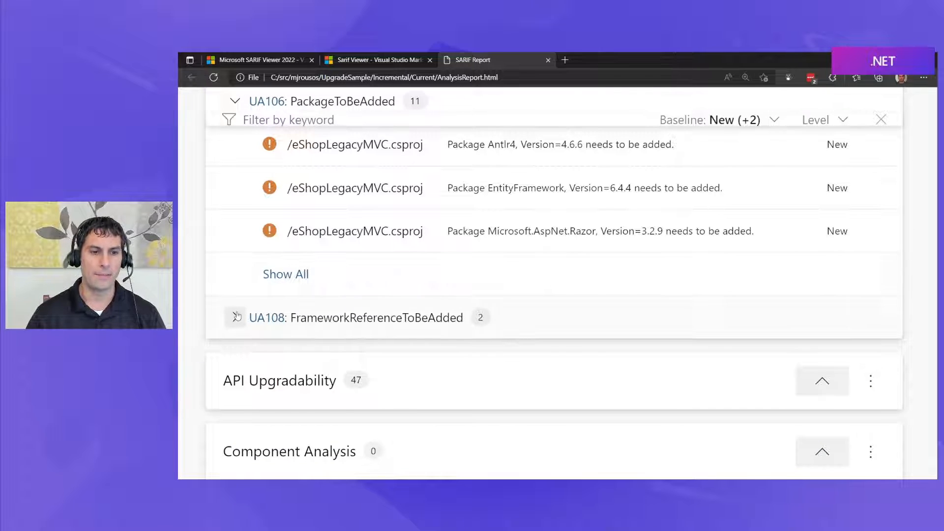
pyautogui.click(235, 318)
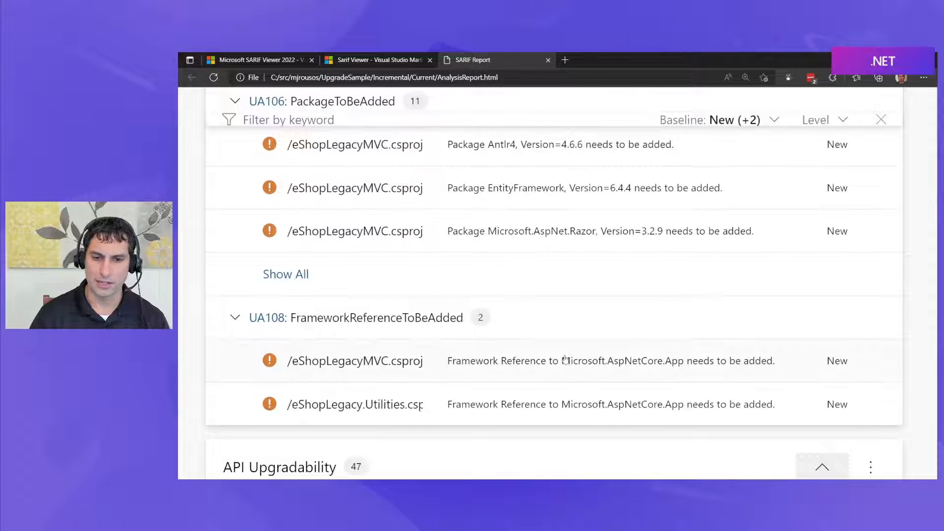
pyautogui.doubleClick(618, 361)
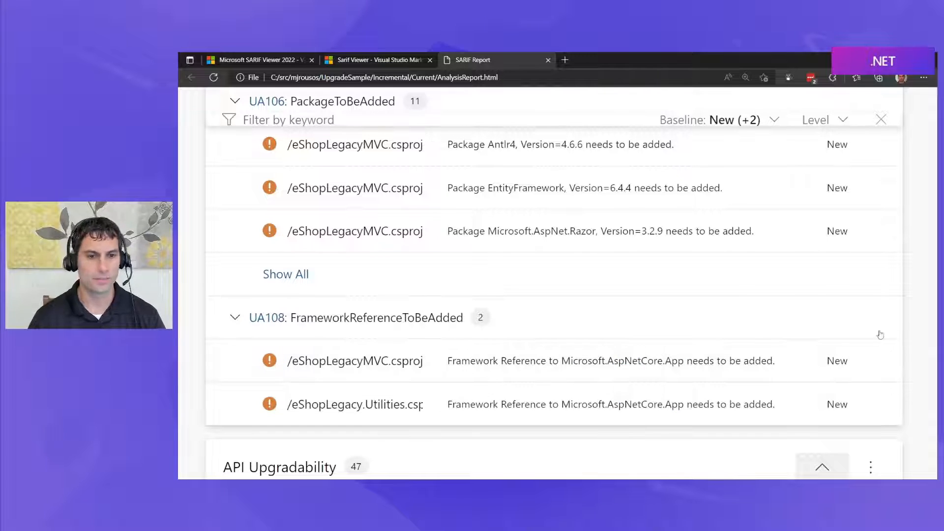
pyautogui.click(285, 274)
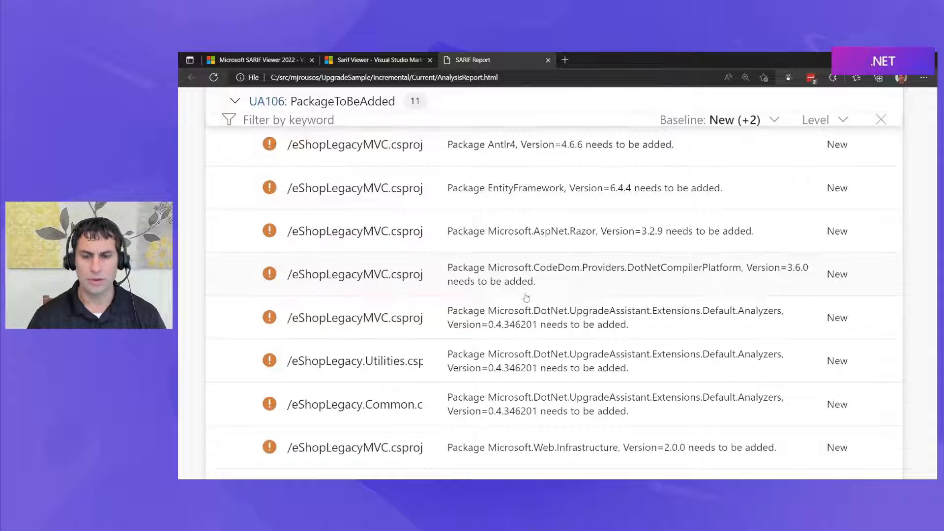
pyautogui.scroll(-3)
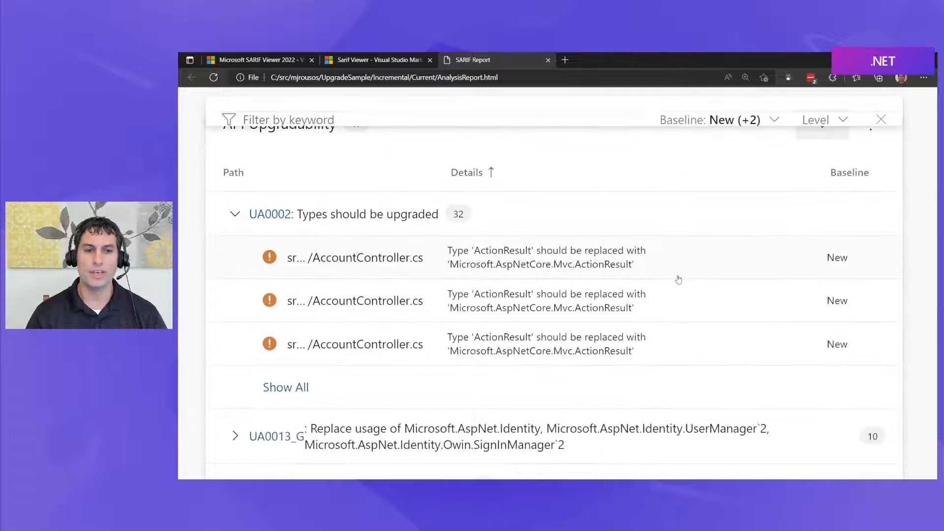
# - Show all UA0002 types to upgrade, highlighting ApiController and its ControllerBase replacement
pyautogui.click(286, 388)
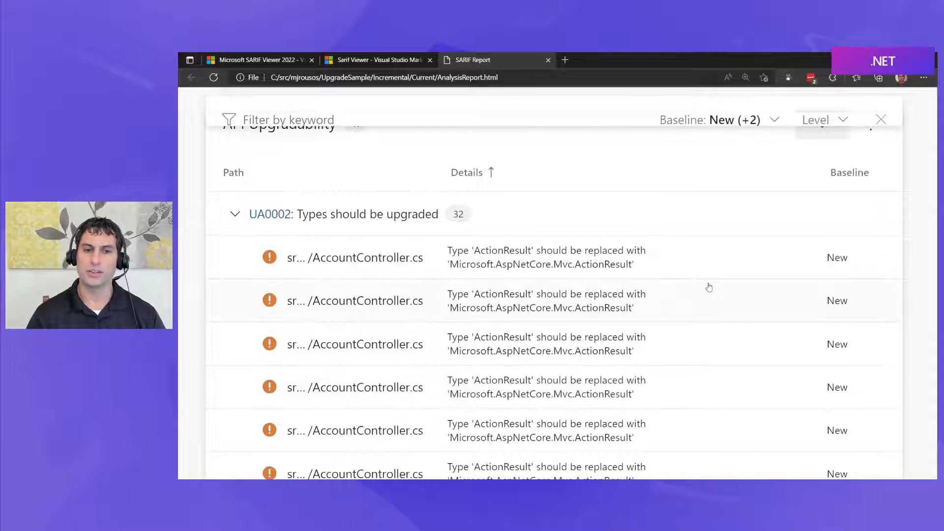
pyautogui.scroll(-3)
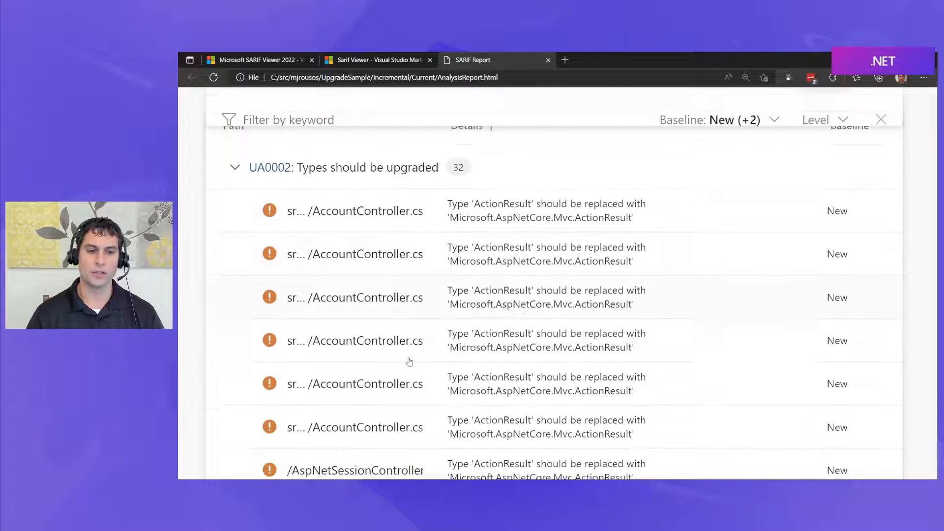
pyautogui.scroll(-3)
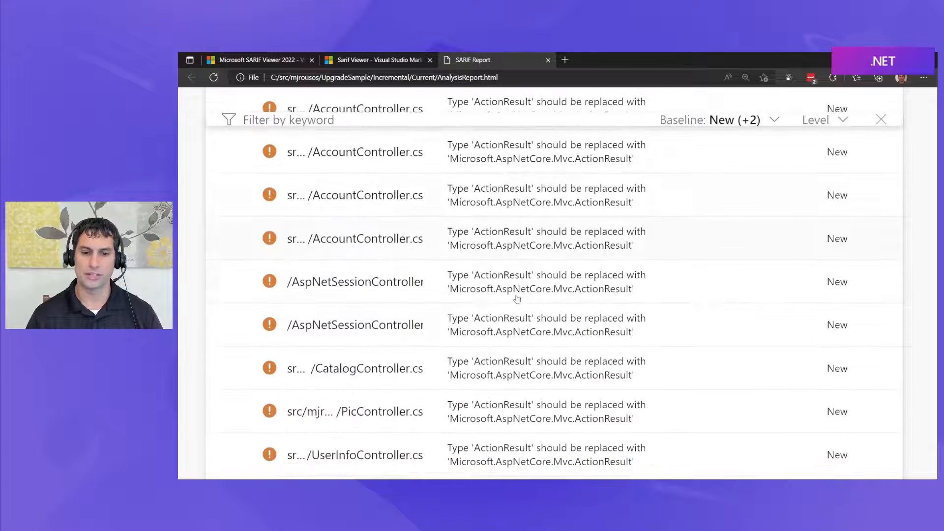
pyautogui.scroll(-3)
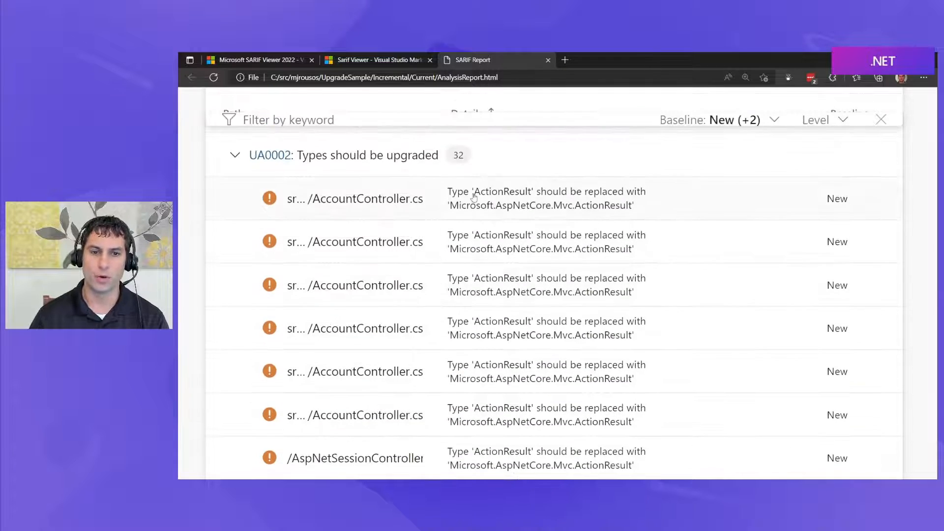
pyautogui.doubleClick(501, 192)
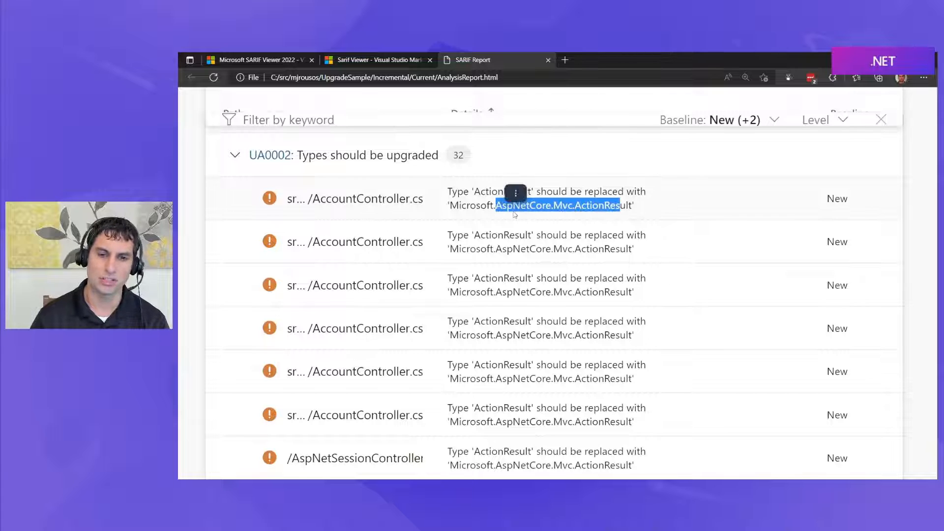
pyautogui.scroll(-3)
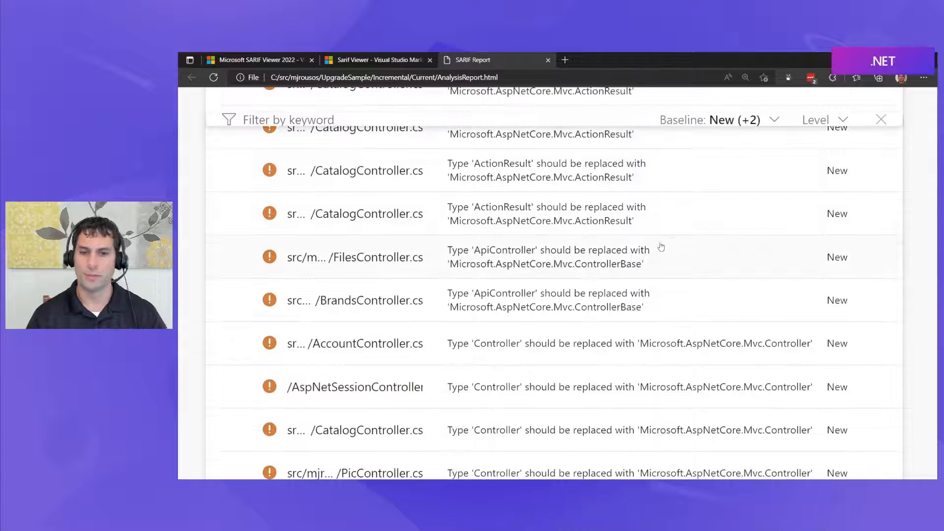
pyautogui.moveTo(481, 249); pyautogui.dragTo(528, 264)
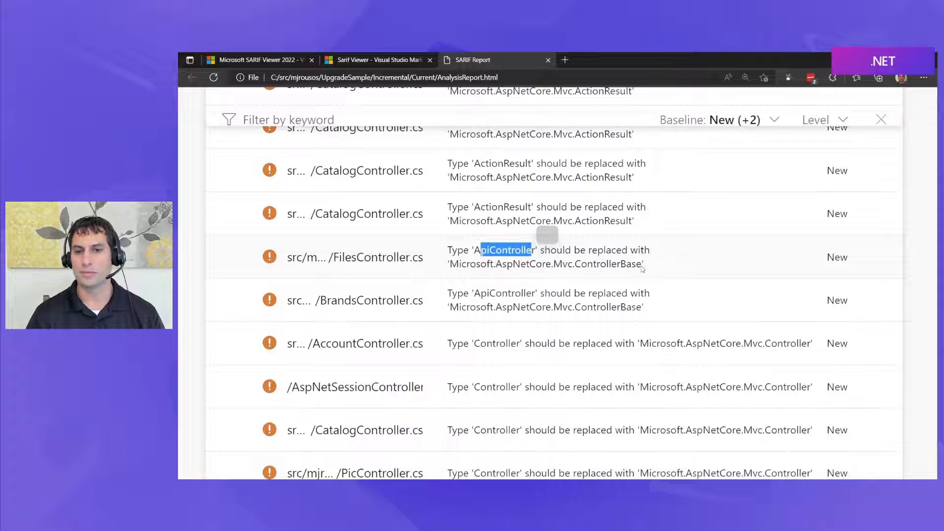
pyautogui.moveTo(506, 250); pyautogui.dragTo(626, 264)
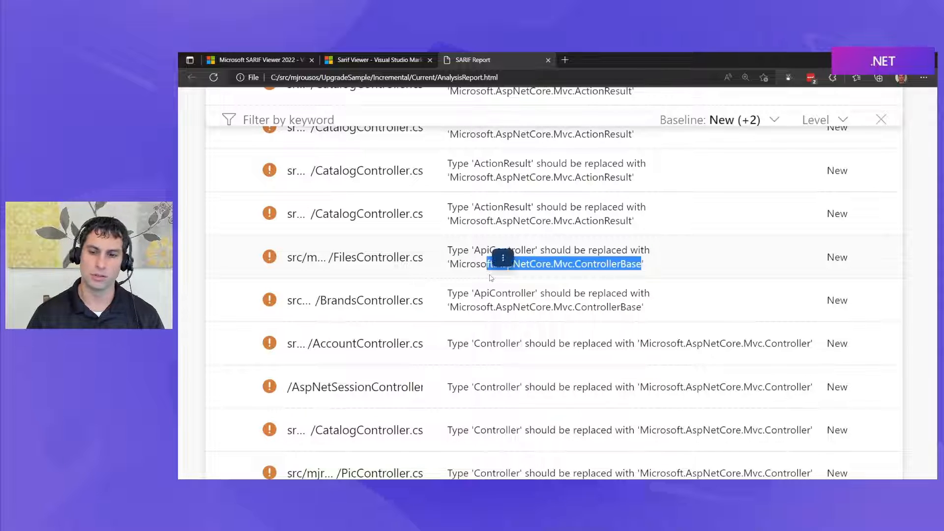
pyautogui.scroll(-3)
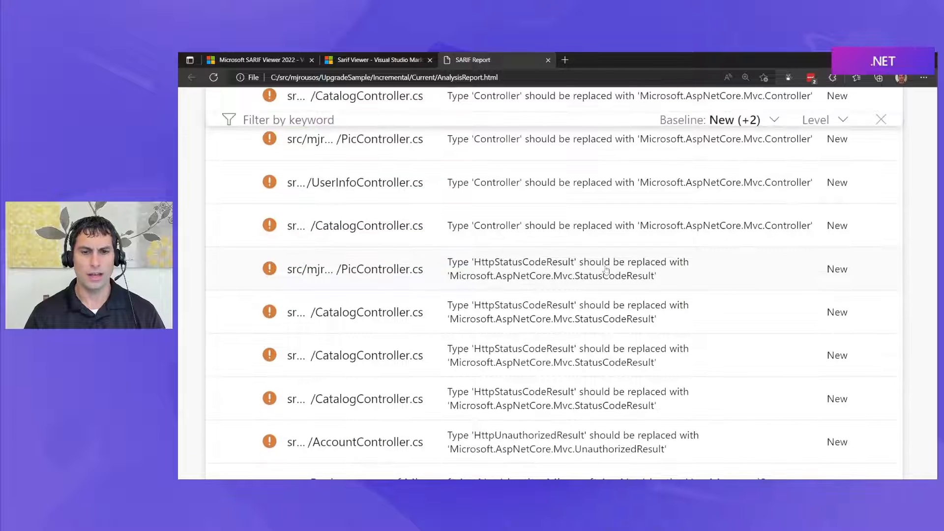
pyautogui.doubleClick(522, 261)
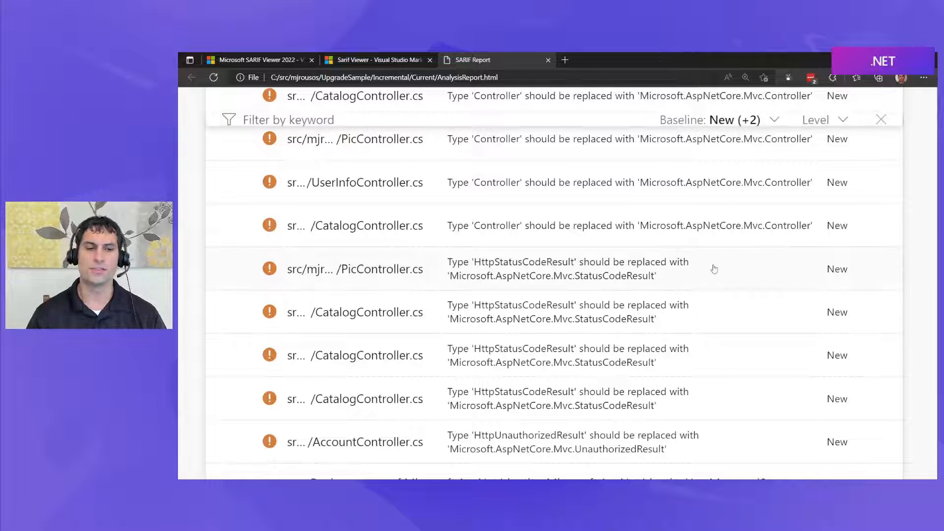
pyautogui.moveTo(400, 270)
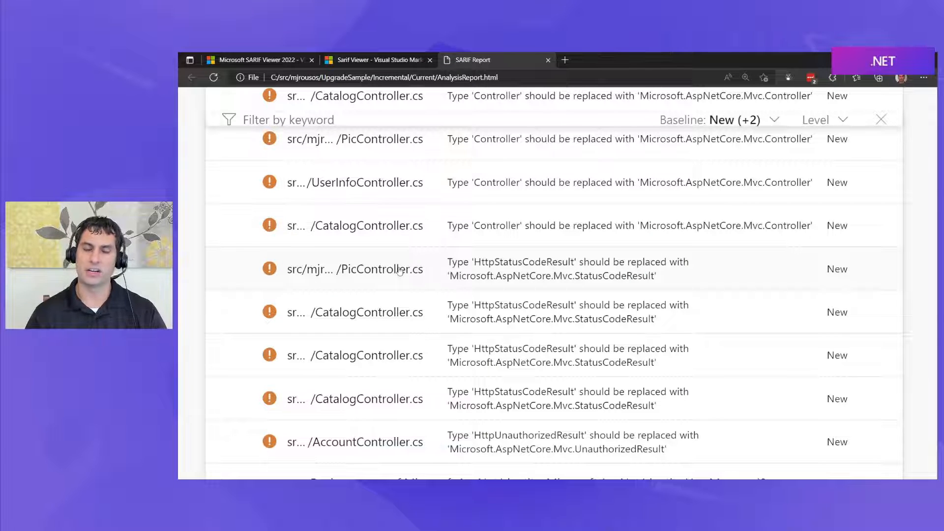
# - Expand the ASP.NET identity replacement group and review the remaining API upgradability issues
pyautogui.scroll(-3)
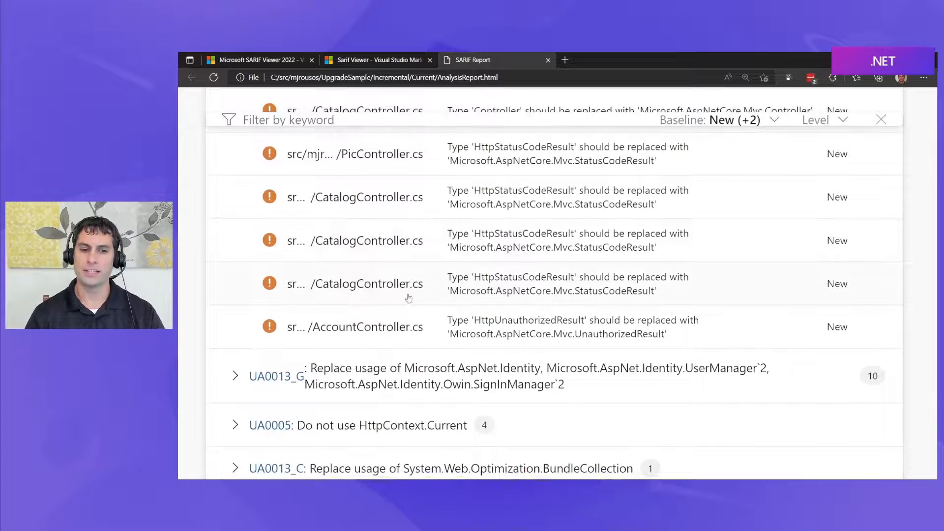
pyautogui.click(235, 376)
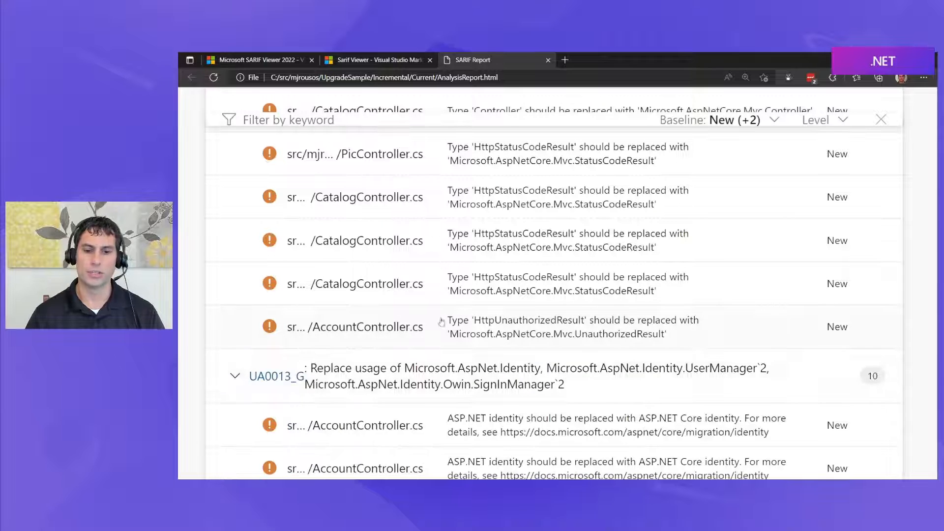
pyautogui.scroll(-3)
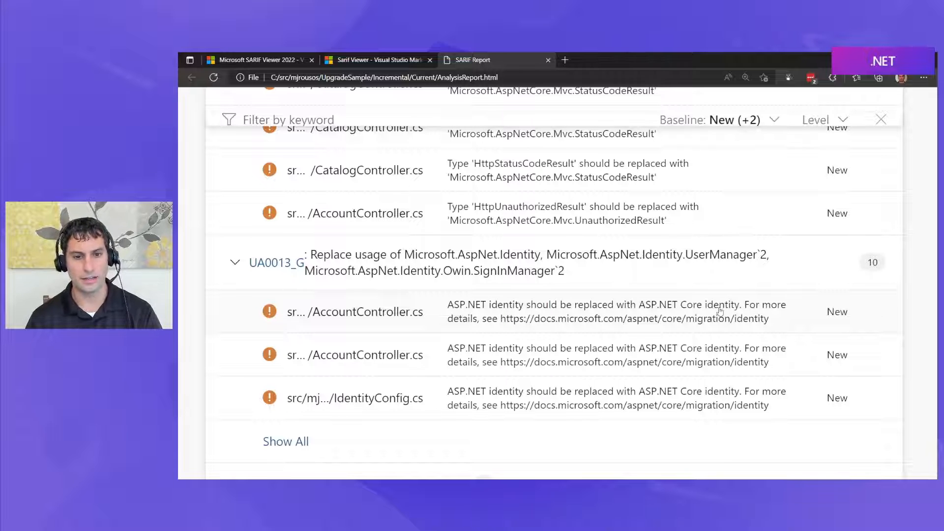
pyautogui.scroll(-3)
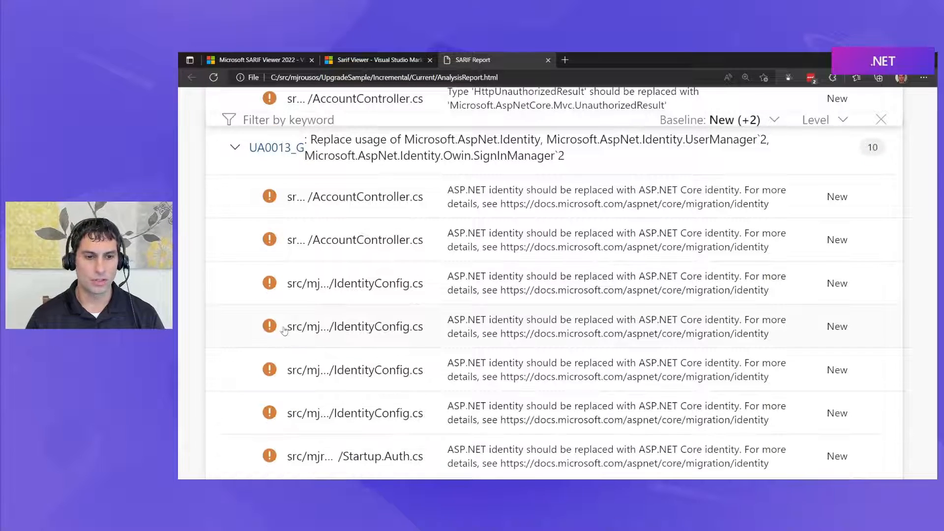
pyautogui.scroll(-3)
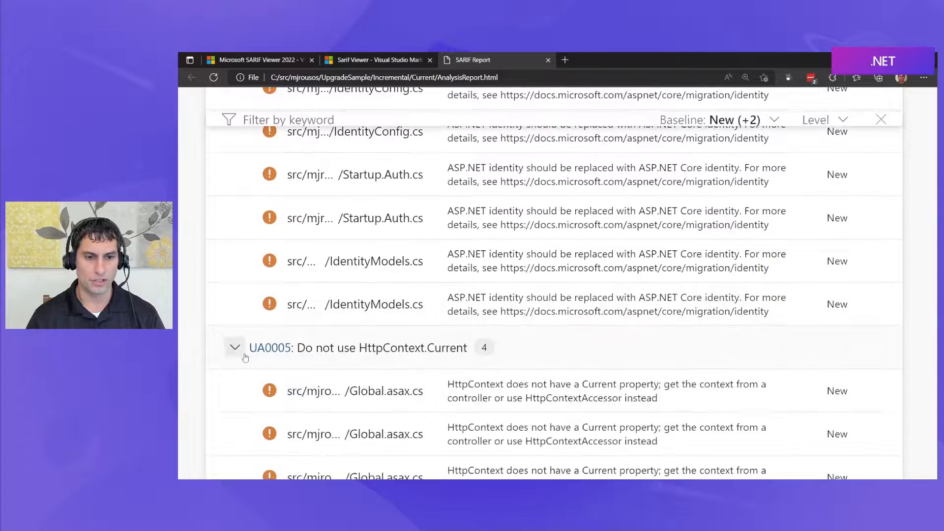
pyautogui.scroll(-3)
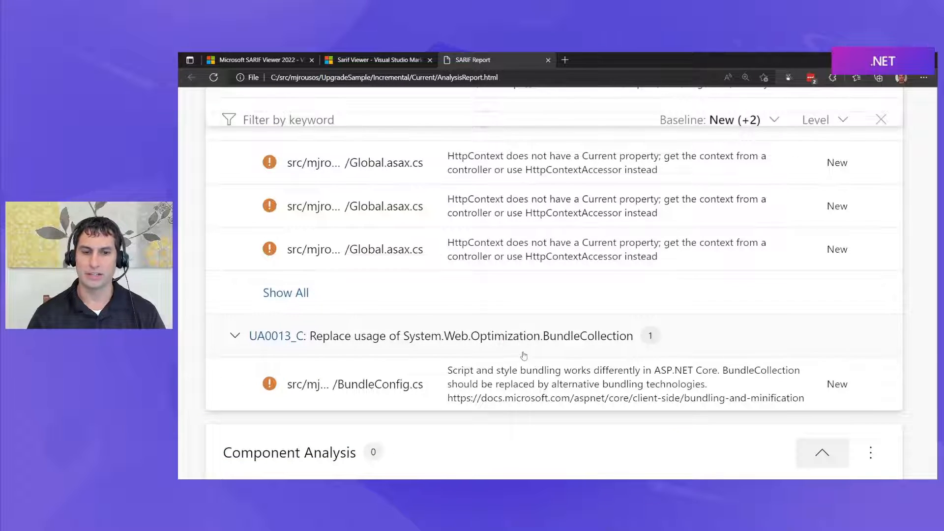
pyautogui.moveTo(349, 389)
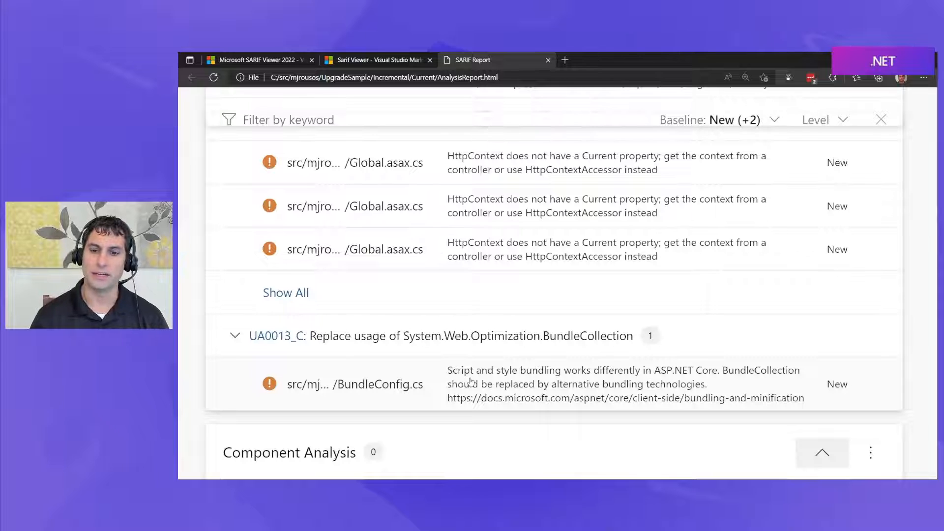
pyautogui.moveTo(814, 409)
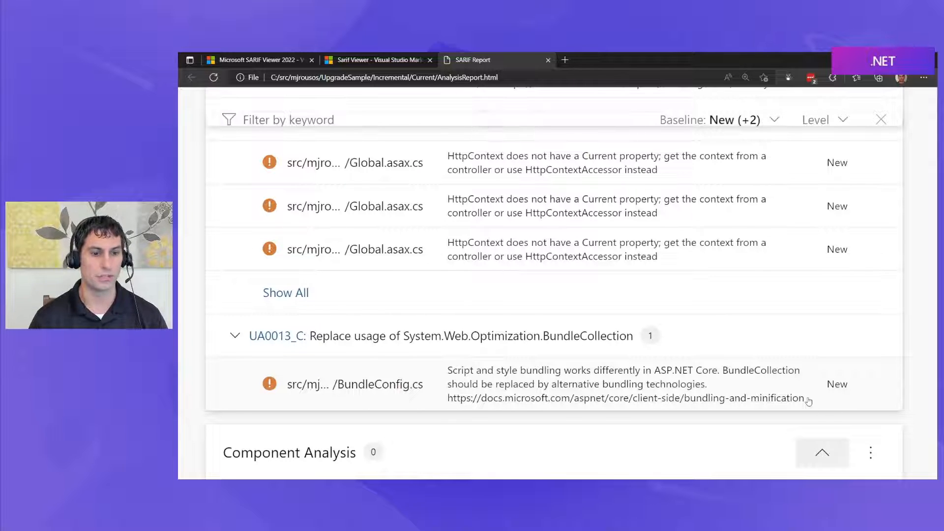
pyautogui.scroll(-3)
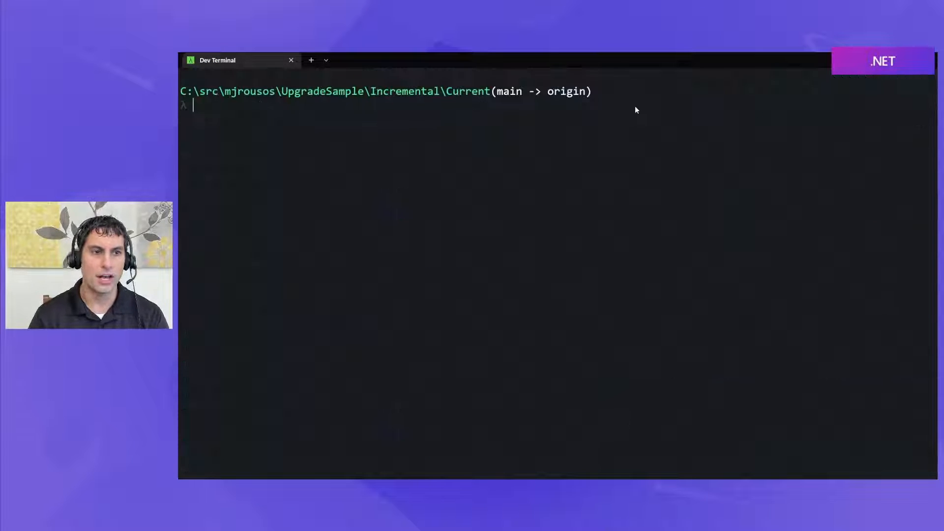
# - Rerun the upgrade-assistant analysis of eShopLegacyMVC.sln and follow its package compatibility warnings
pyautogui.write('upgrade-assistant analyze -f html -t Preview eShopLegacyMVC.sln')
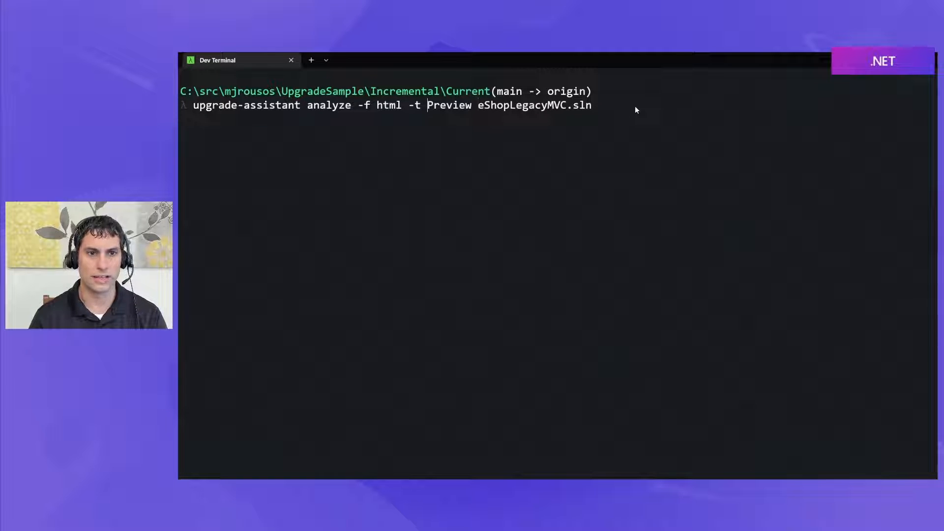
pyautogui.press('Backspace')
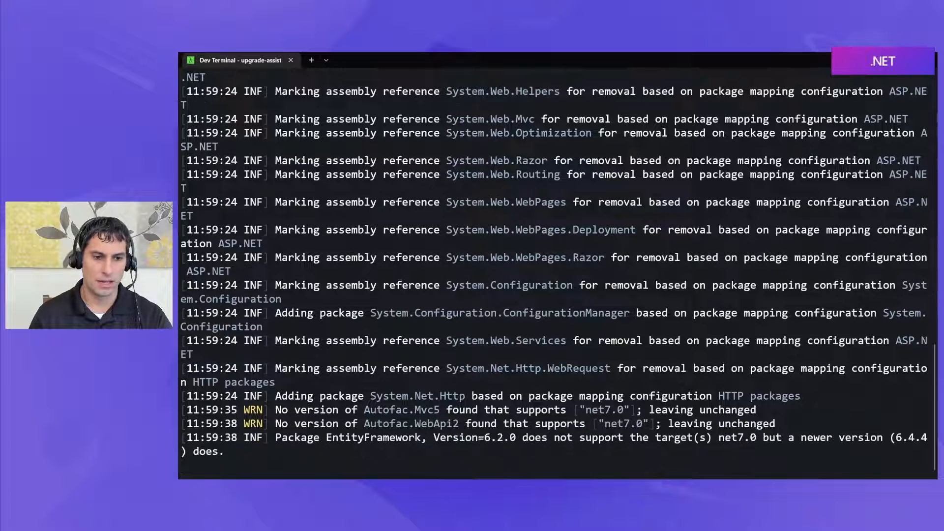
pyautogui.scroll(-3)
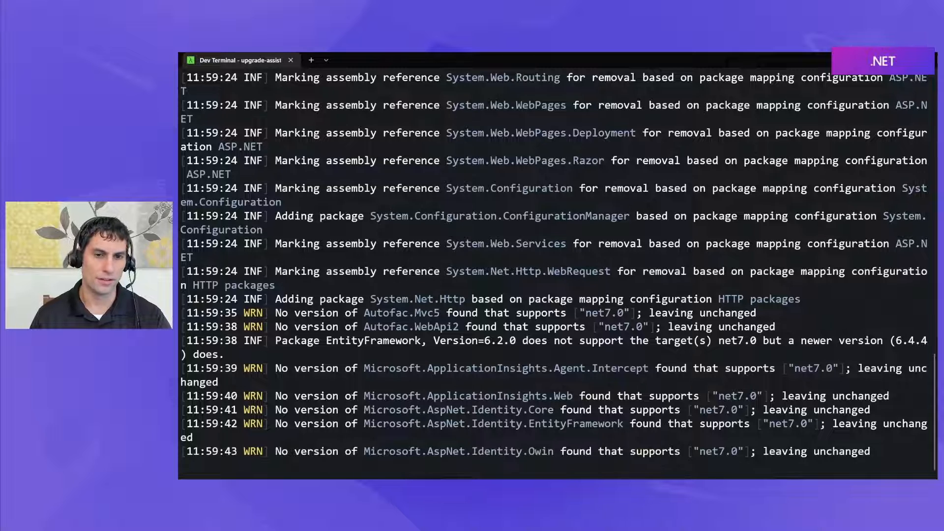
pyautogui.scroll(-3)
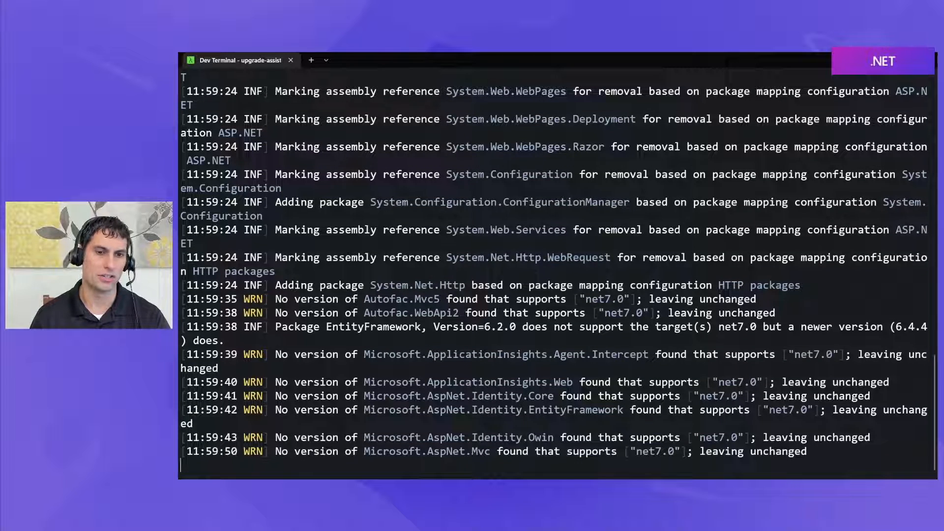
pyautogui.scroll(-3)
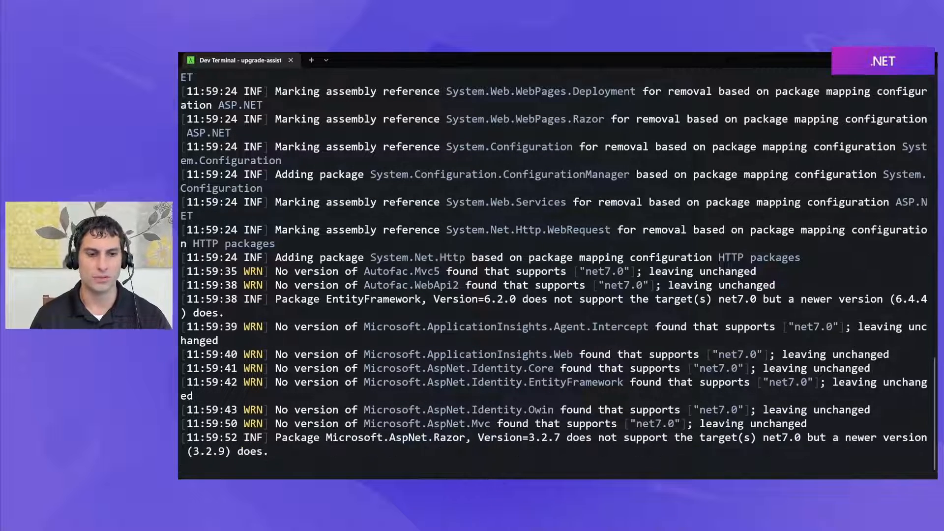
pyautogui.scroll(-3)
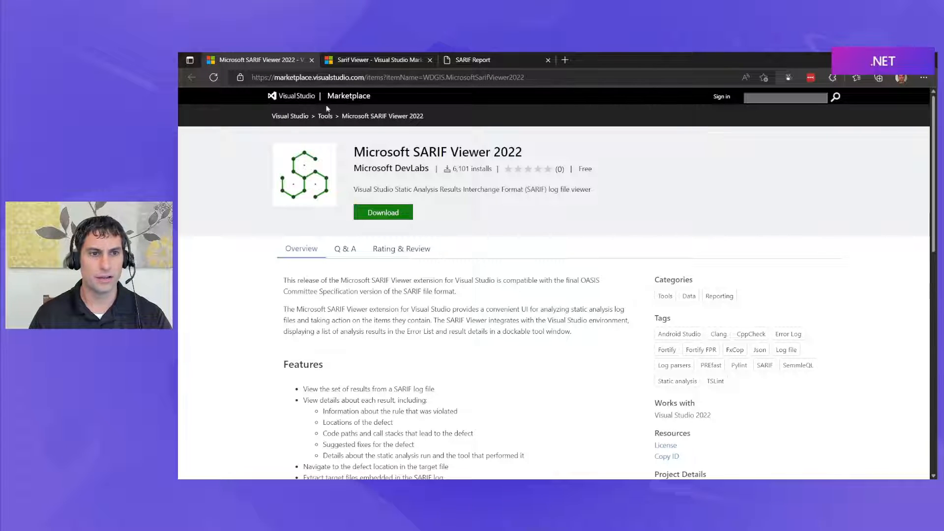
pyautogui.moveTo(391, 168)
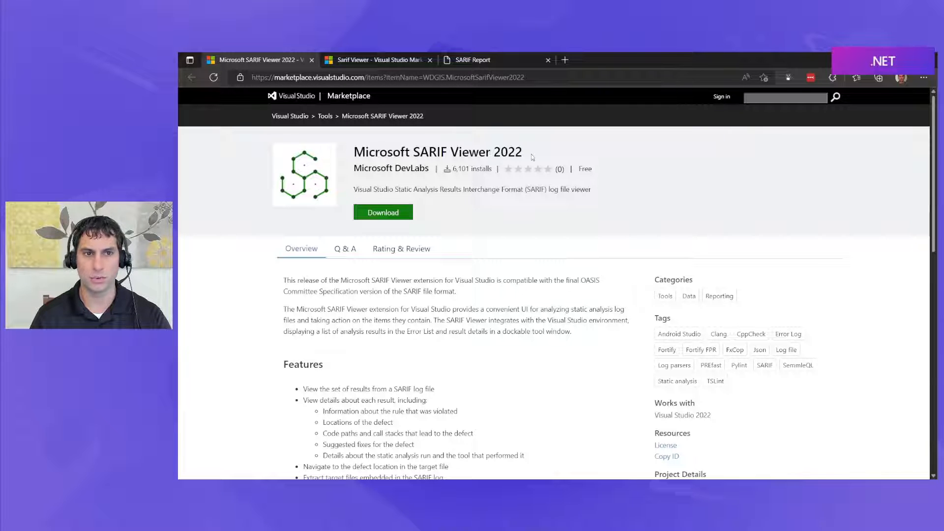
# - Review the Microsoft SARIF Viewer 2022 marketplace page and close the SARIF Report tab
pyautogui.click(377, 60)
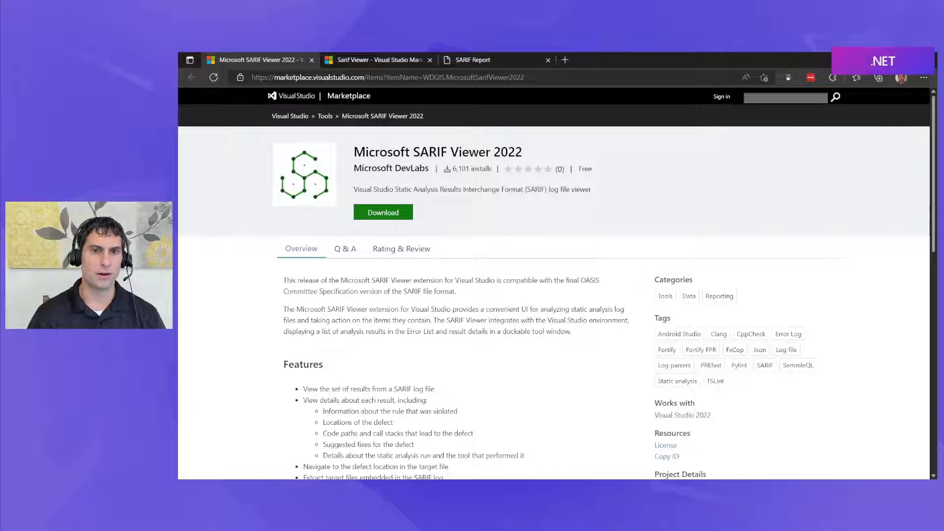
pyautogui.moveTo(548, 60)
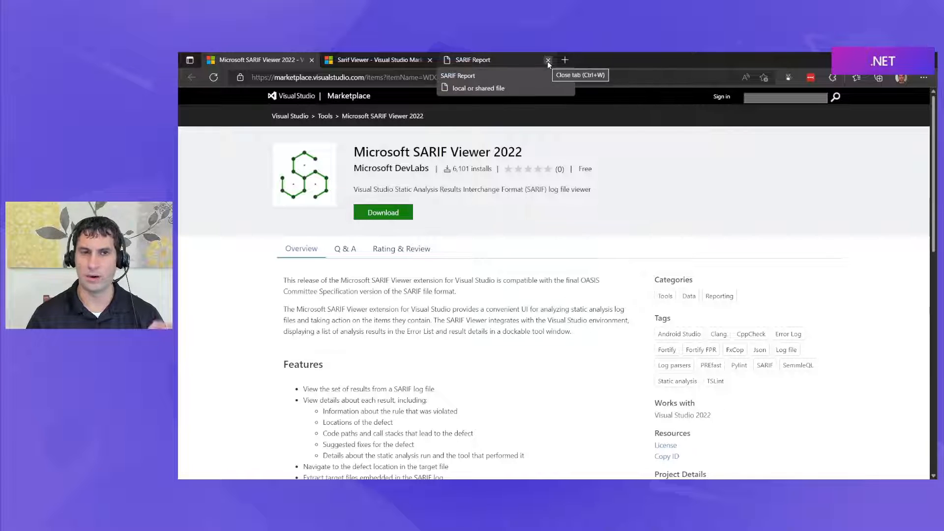
pyautogui.click(548, 60)
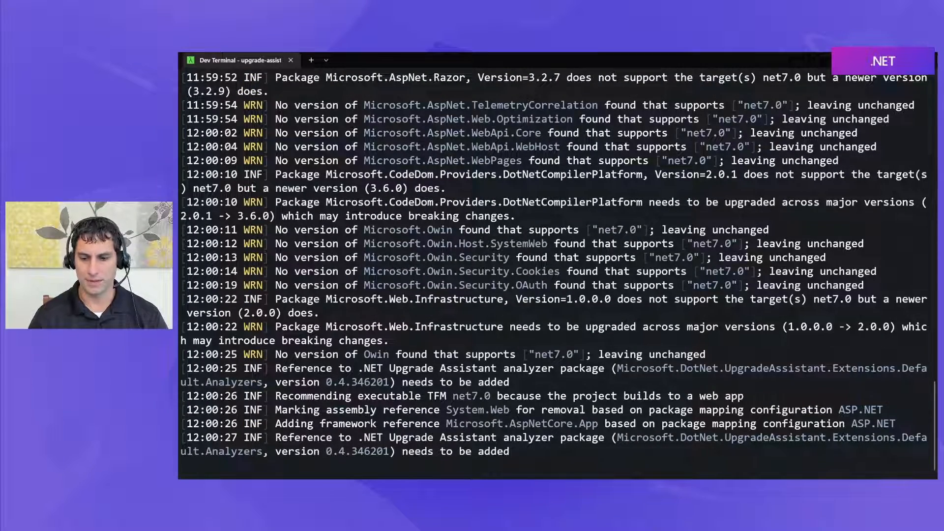
# - After AnalysisReport.sarif is written, run 'code .' to open the Current folder in VS Code
pyautogui.scroll(-3)
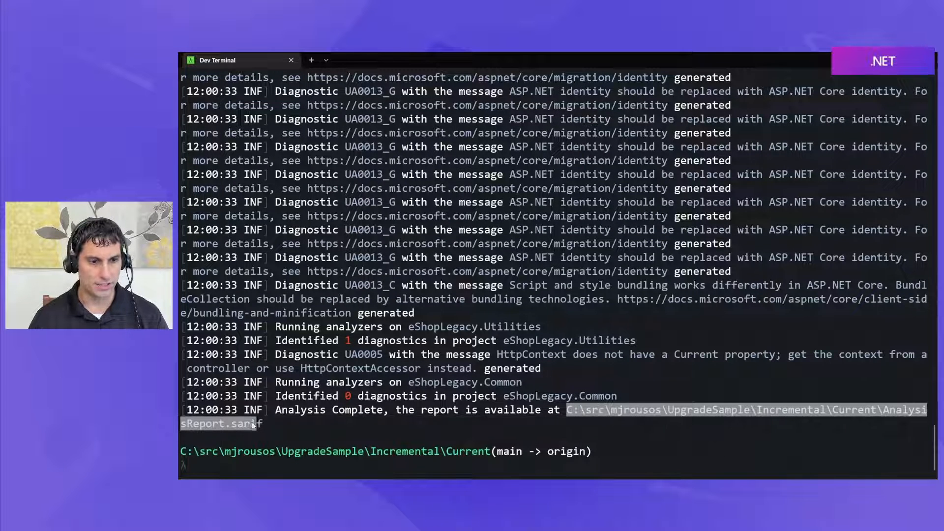
pyautogui.write('o')
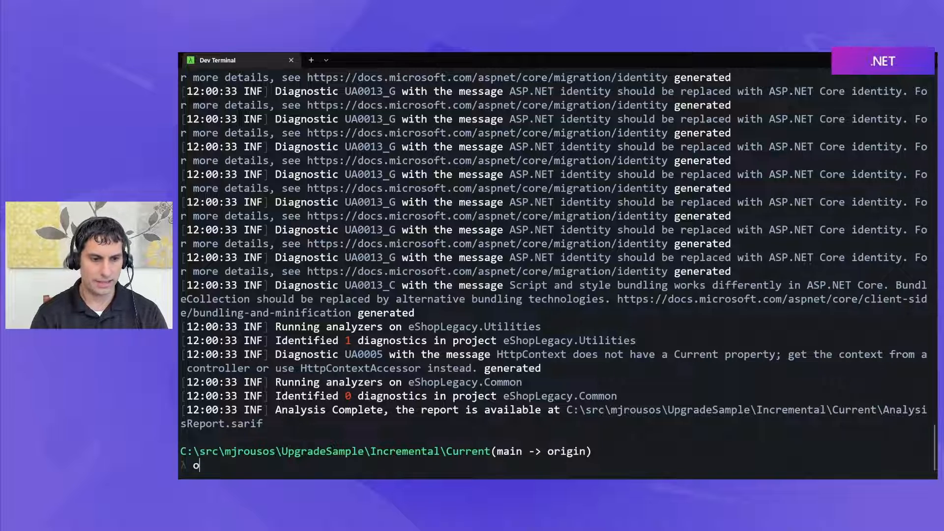
pyautogui.write('code .')
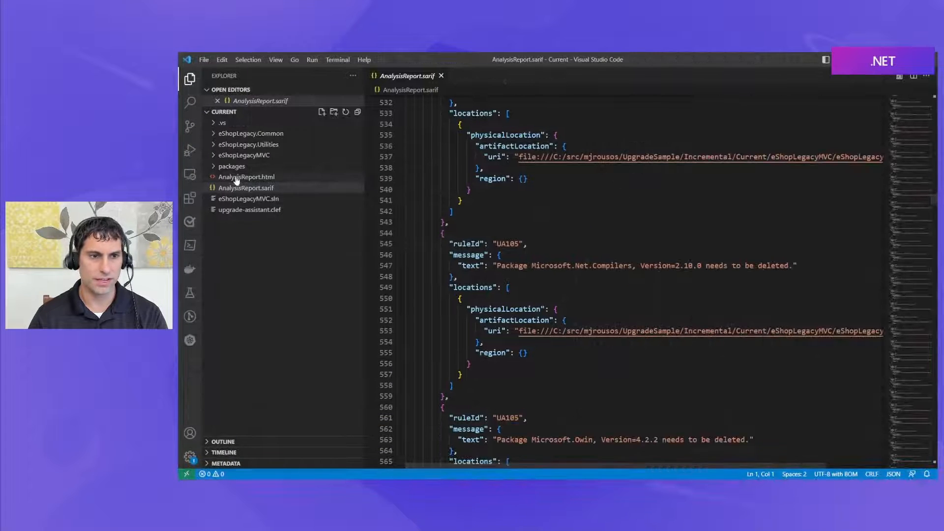
# - View the SARIF report's 109 results, expanding the eShopLegacyMVC.csproj group
pyautogui.click(246, 186)
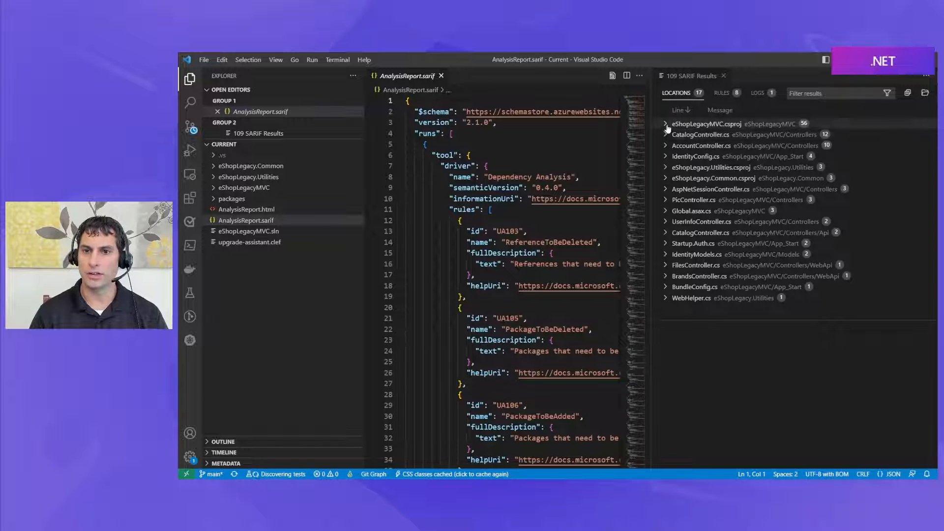
pyautogui.click(666, 124)
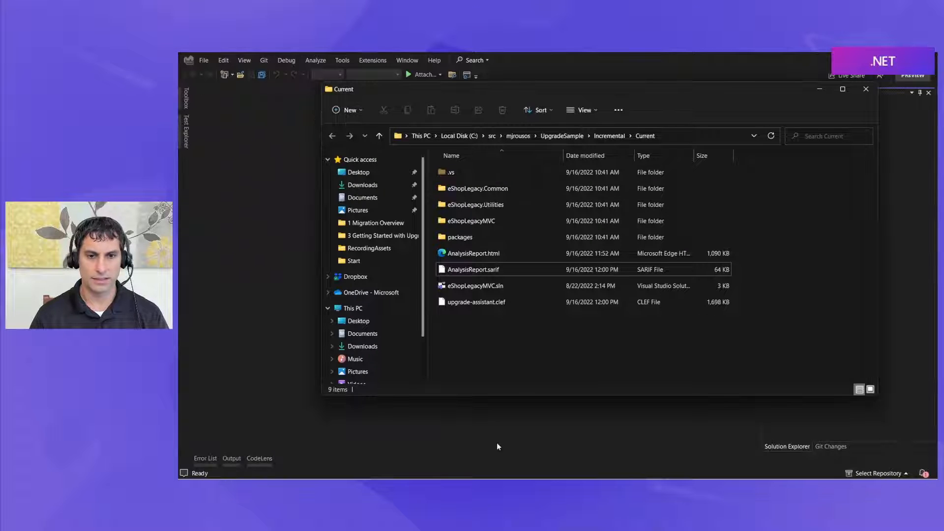
# - Open AnalysisReport.sarif as plain JSON with an empty Error List, then close it
pyautogui.click(473, 270)
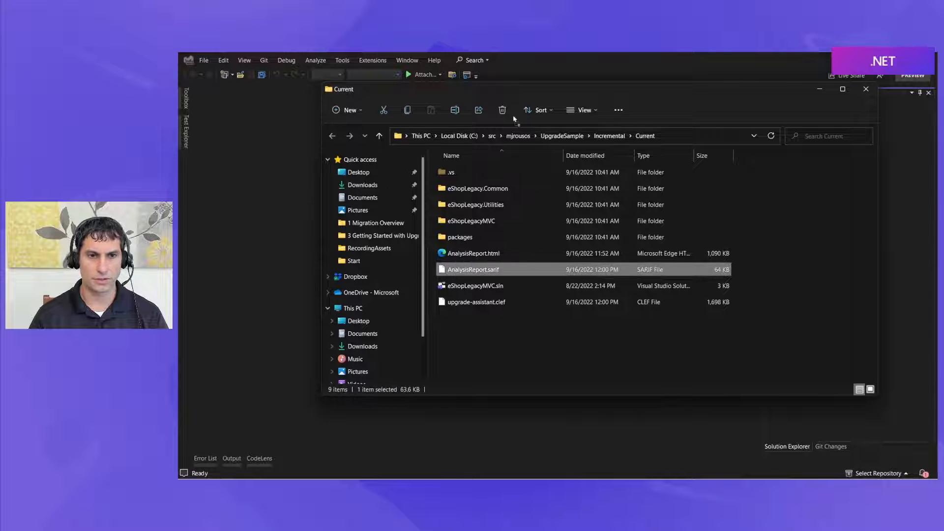
pyautogui.doubleClick(474, 269)
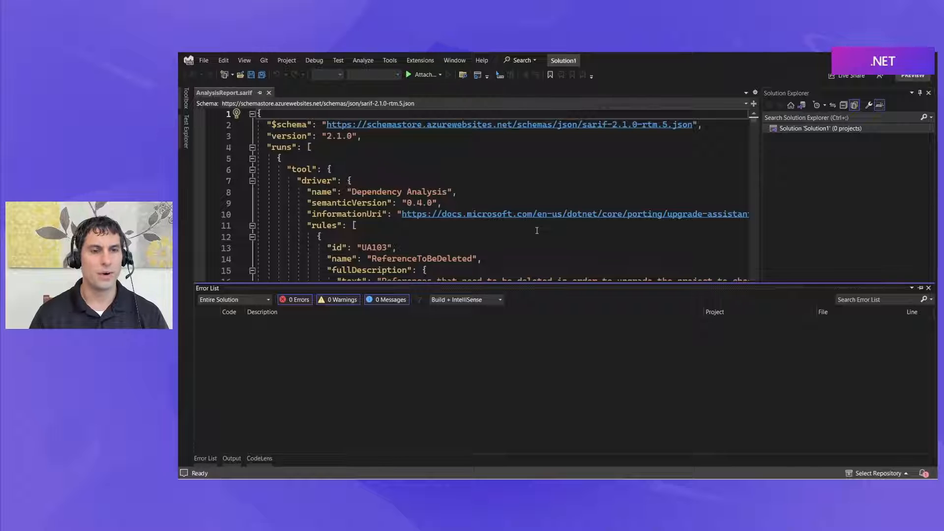
pyautogui.click(420, 60)
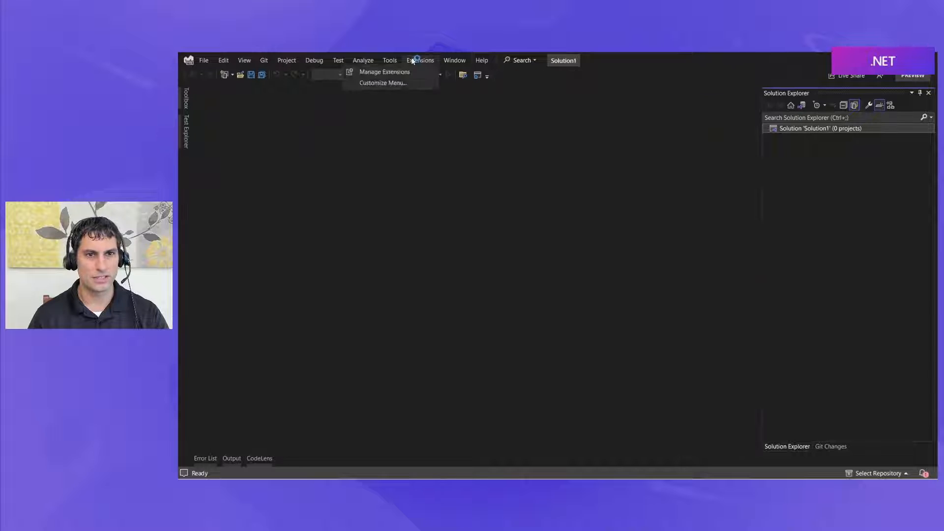
# - Find 'sarif' in Manage Extensions and download Microsoft SARIF Viewer 2022
pyautogui.click(384, 72)
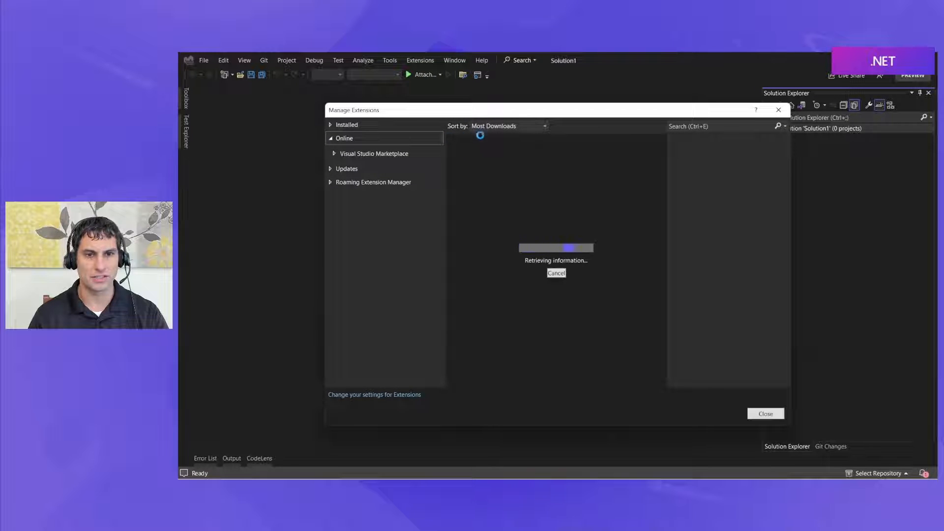
pyautogui.click(346, 125)
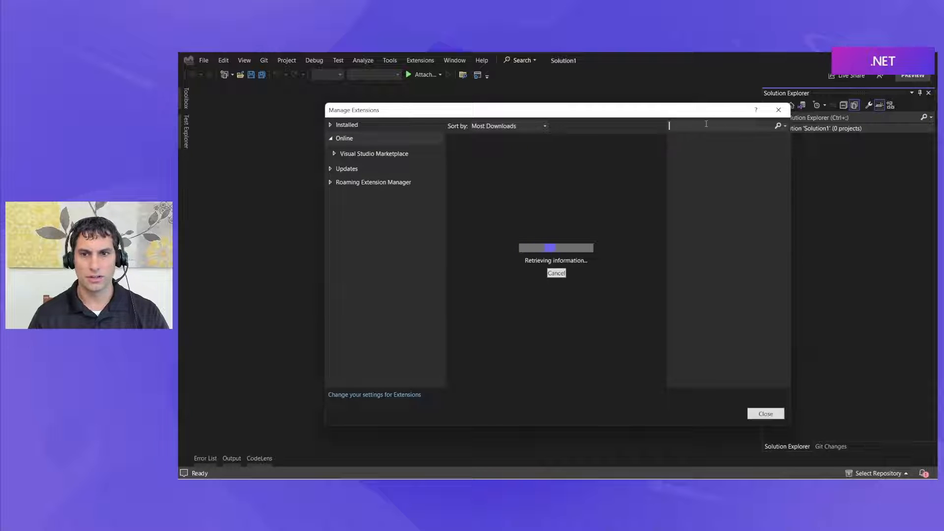
pyautogui.write('sarif')
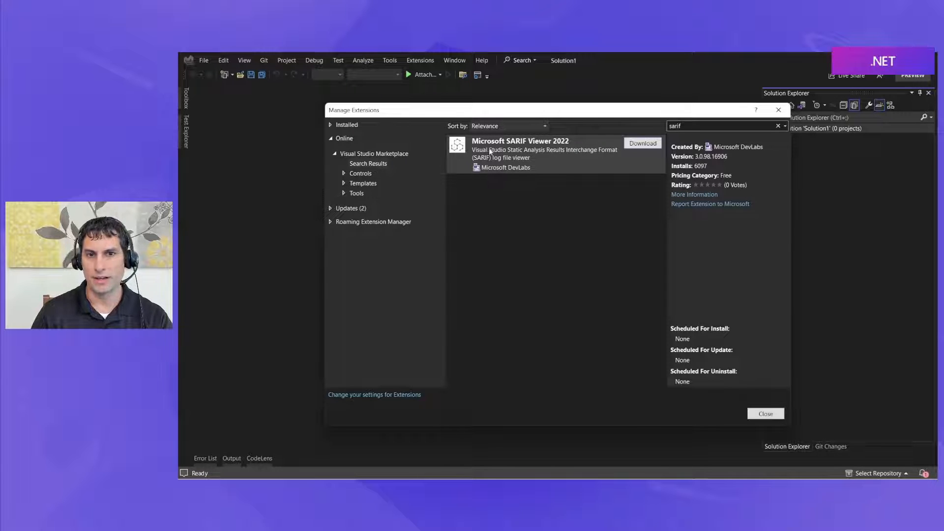
pyautogui.click(642, 143)
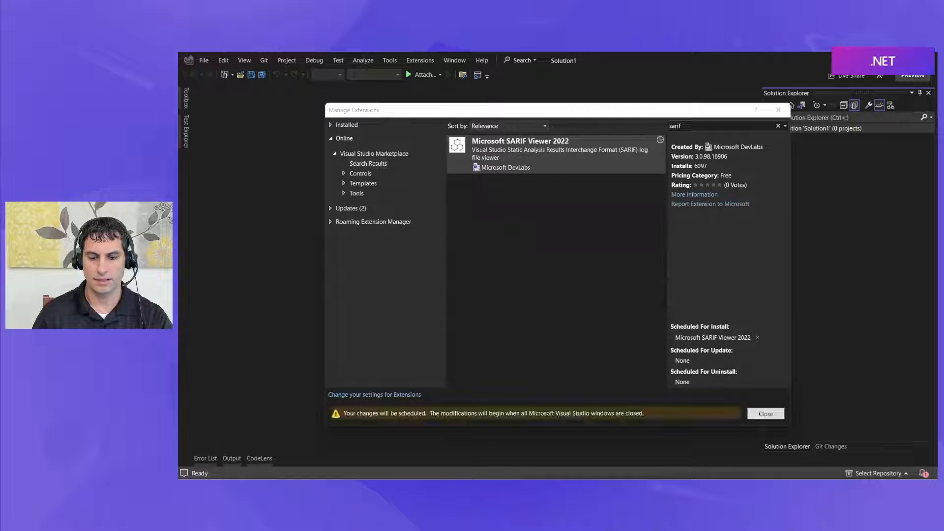
pyautogui.moveTo(766, 414)
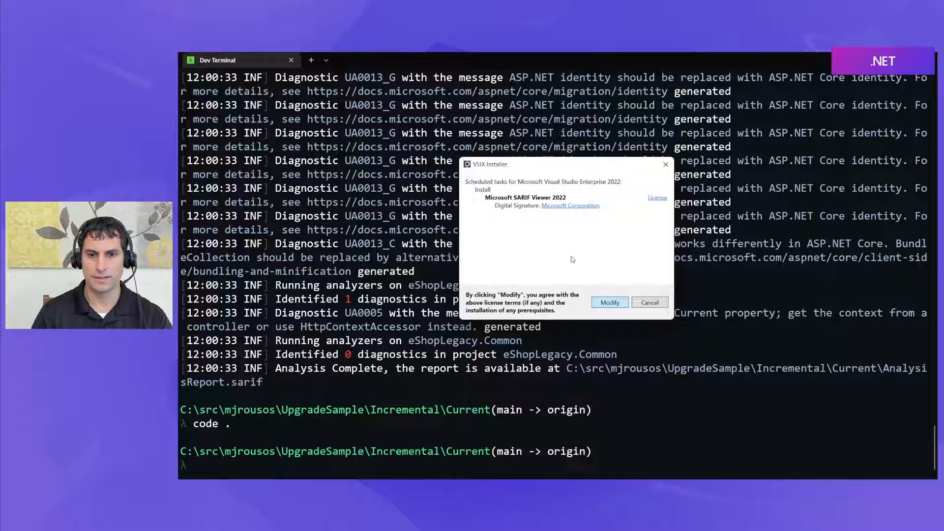
# - Apply the VSIX modification installing Microsoft SARIF Viewer 2022 and close the installer
pyautogui.click(609, 302)
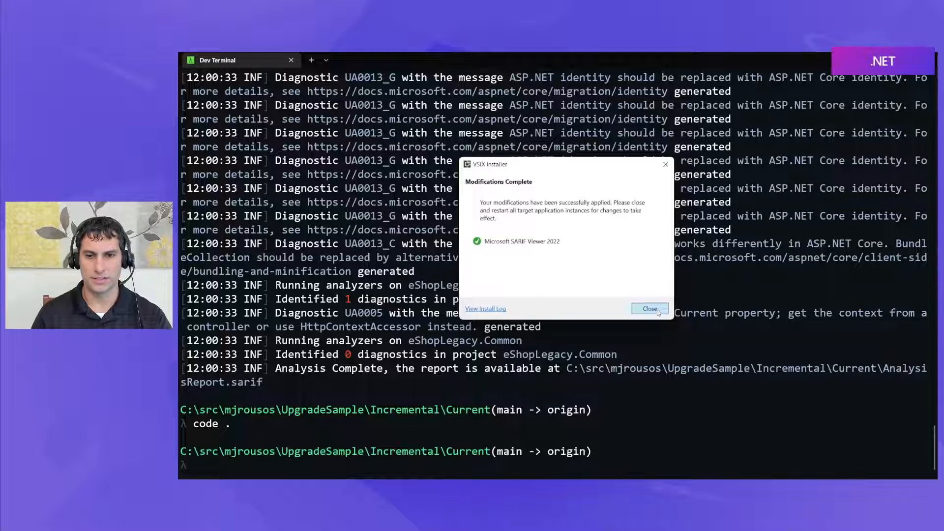
pyautogui.click(651, 308)
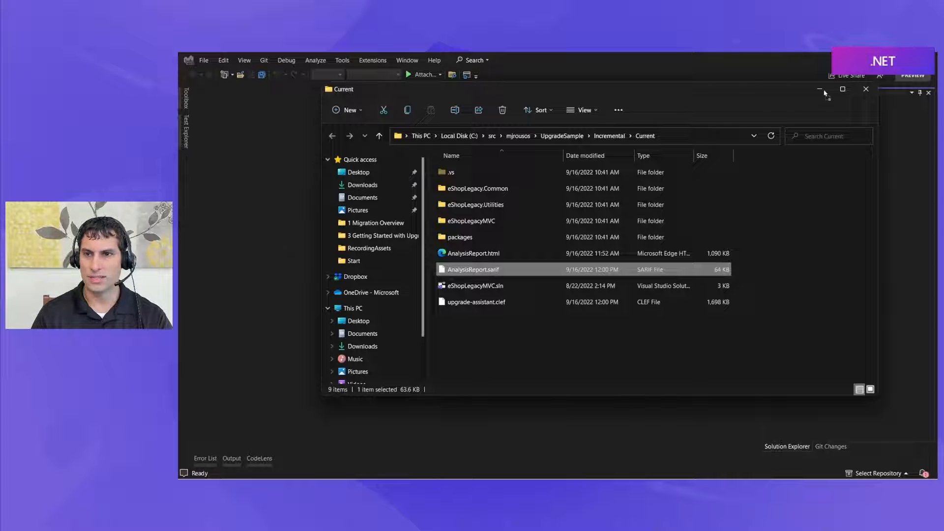
# - Load the 109 SARIF warnings and jump to the UA0002 CatalogController.cs line 134 issue
pyautogui.doubleClick(473, 269)
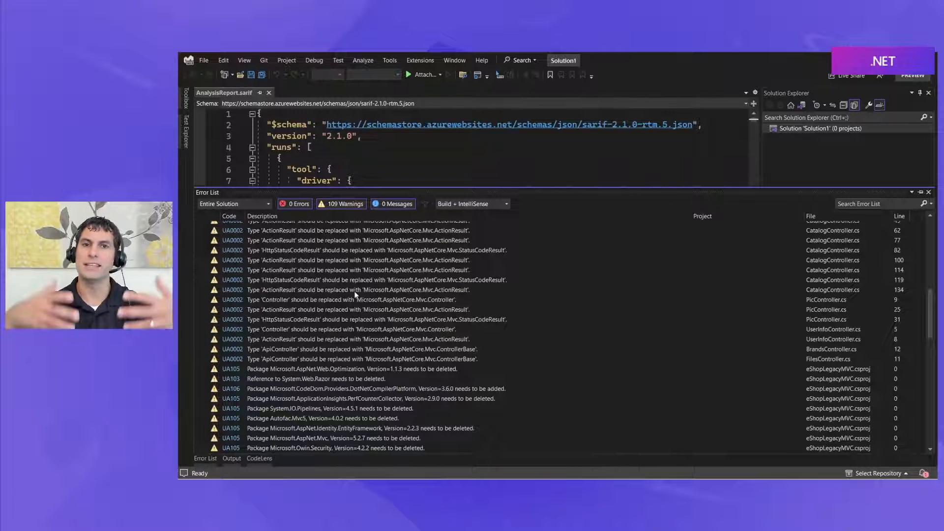
pyautogui.click(355, 290)
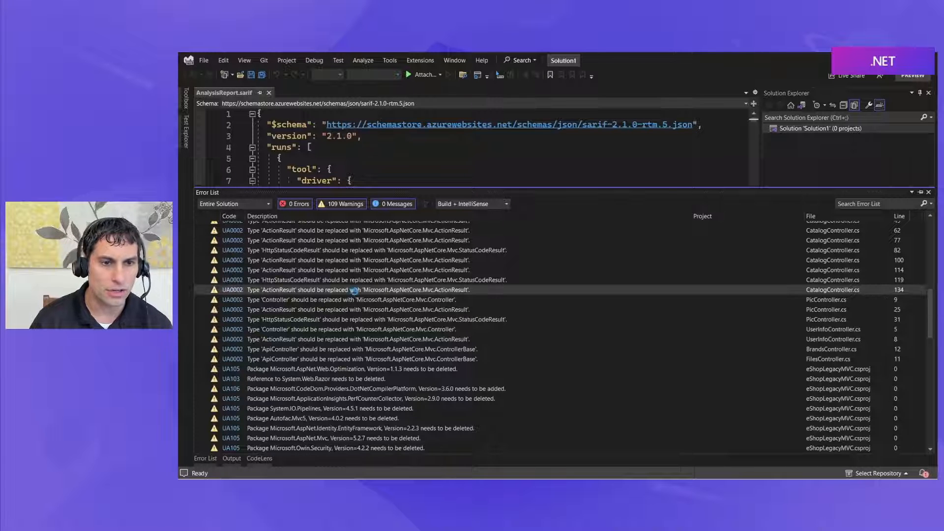
pyautogui.doubleClick(355, 289)
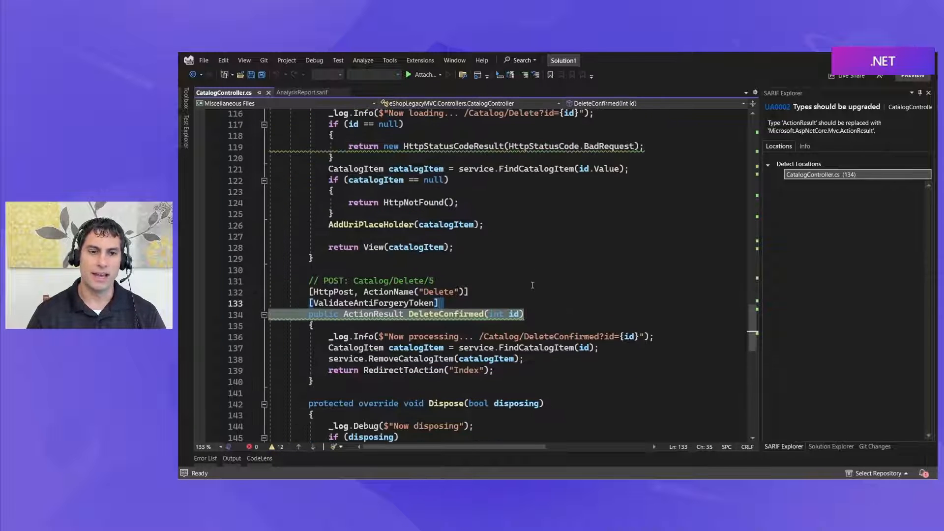
pyautogui.moveTo(446, 314)
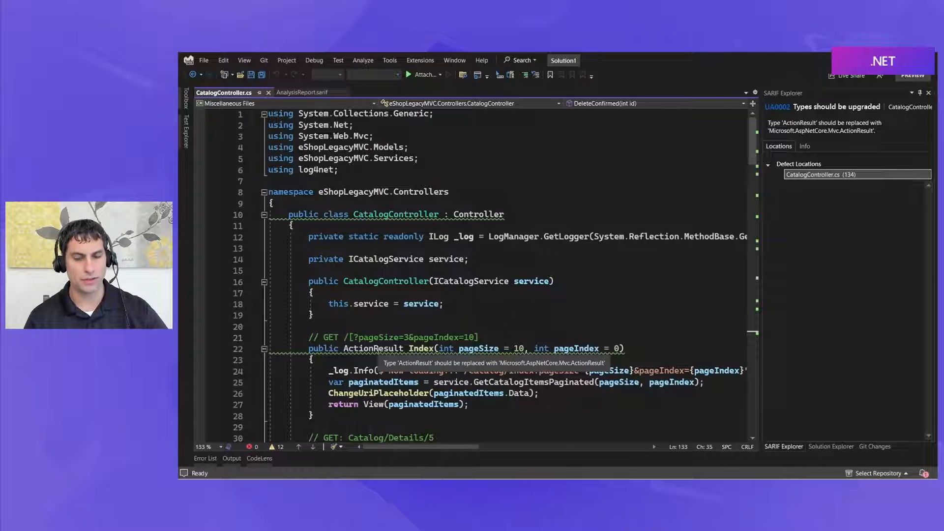
pyautogui.moveTo(475, 189)
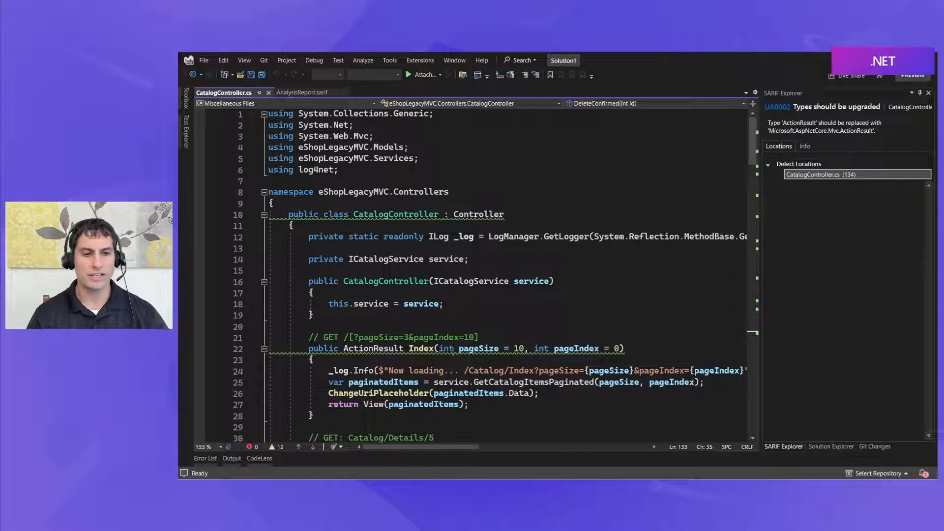
# - Return to the Error List and scroll to the eShopLegacyMVC.csproj package warnings
pyautogui.click(206, 457)
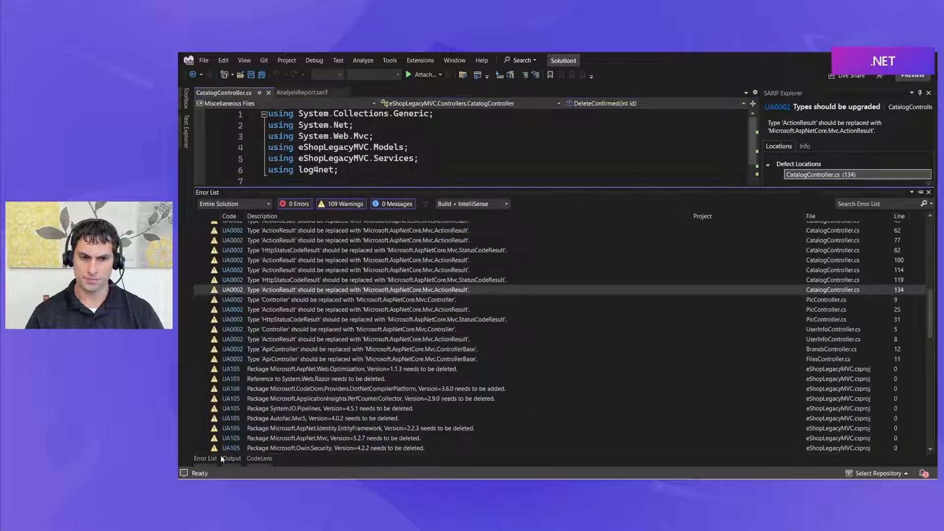
pyautogui.scroll(-3)
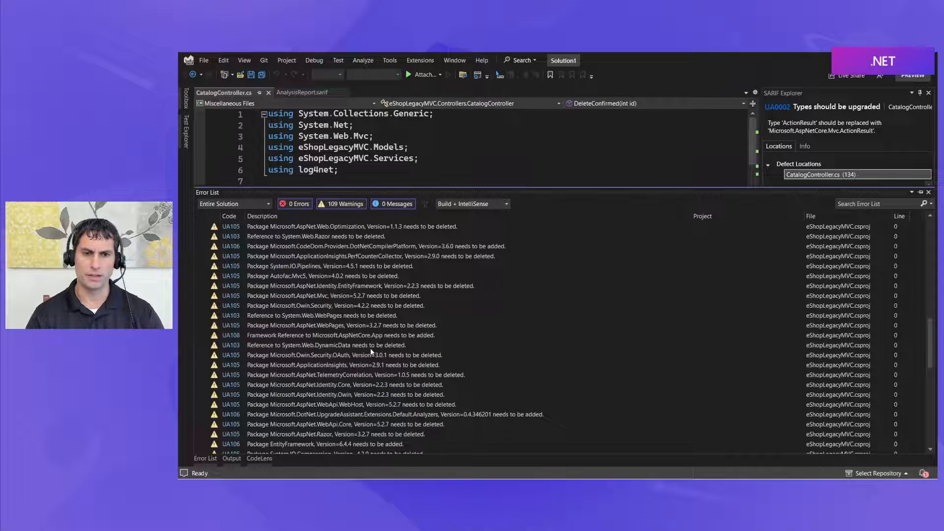